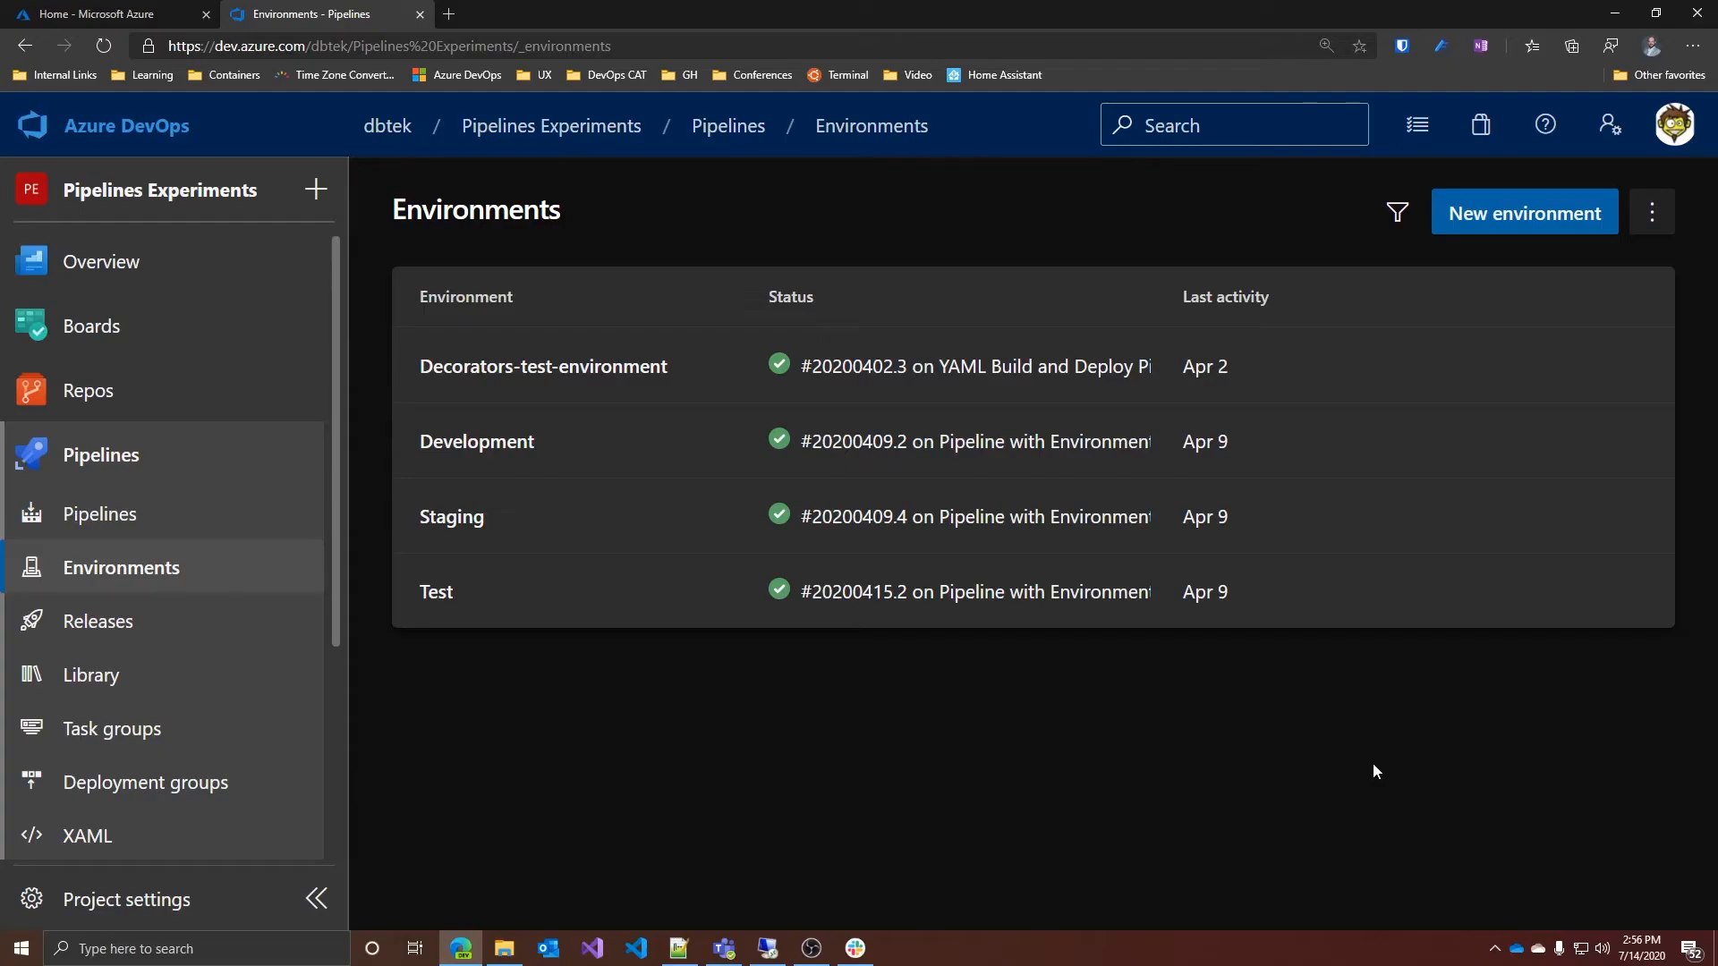
mouse_move(1543, 229)
type("VMs-WebDev")
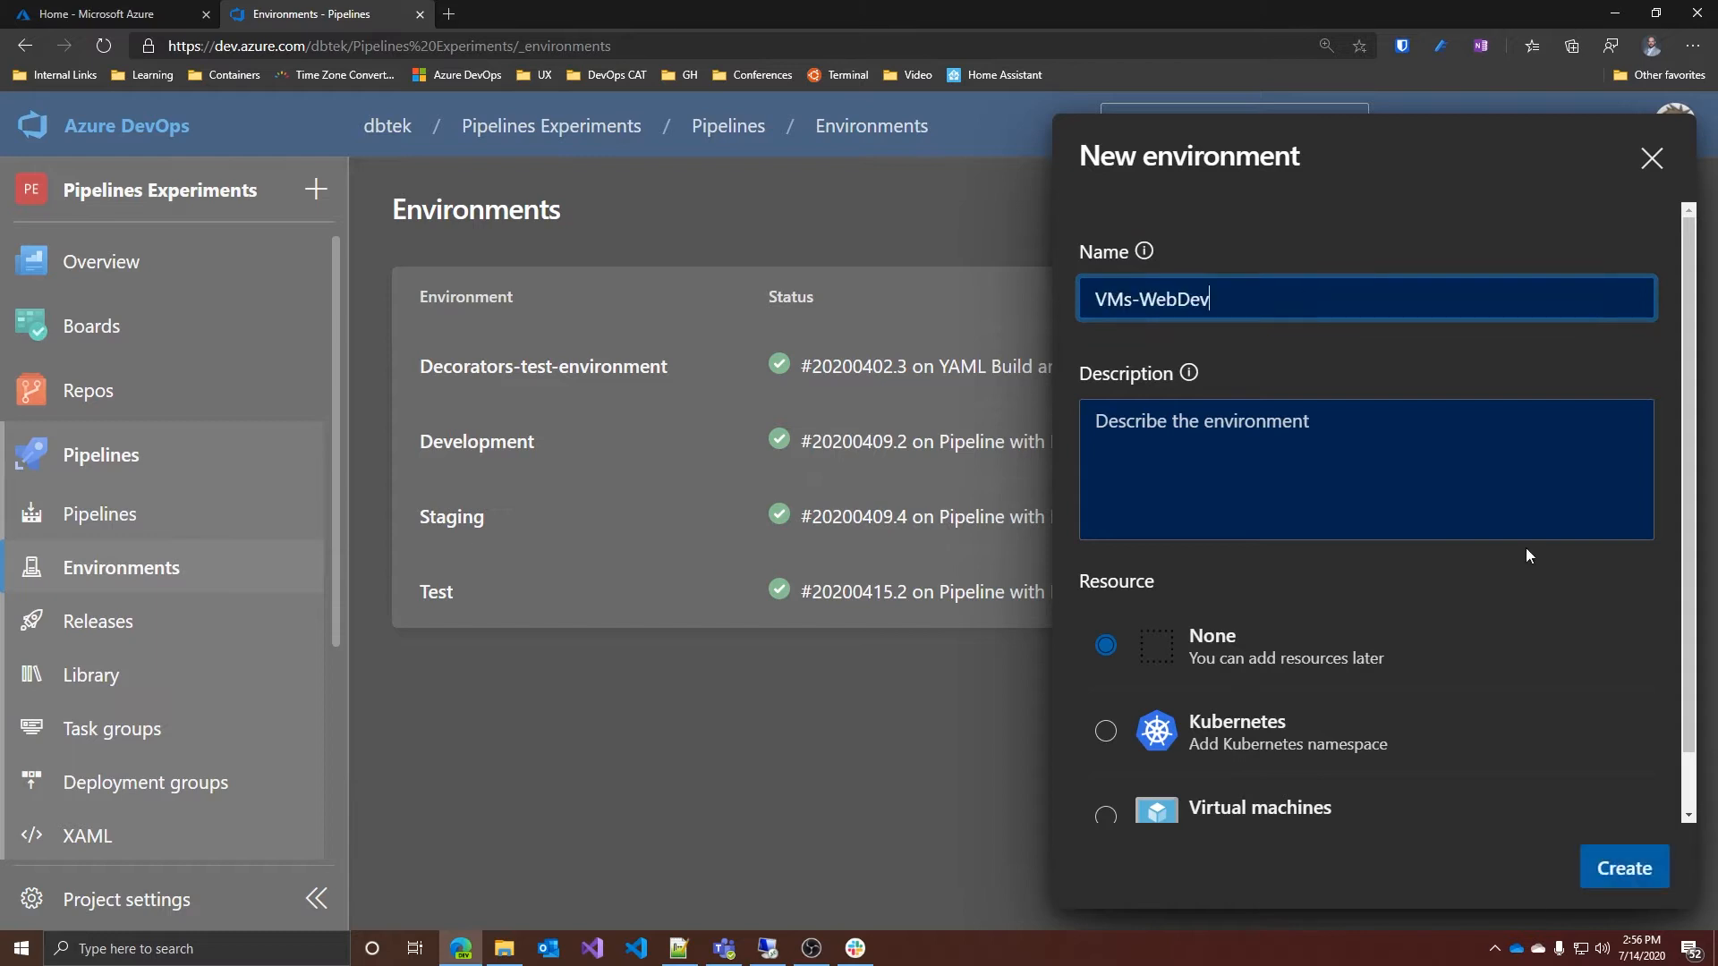
- Choose Virtual machines as the VMs-WebDev resource type and continue to its settings
left_click(1104, 752)
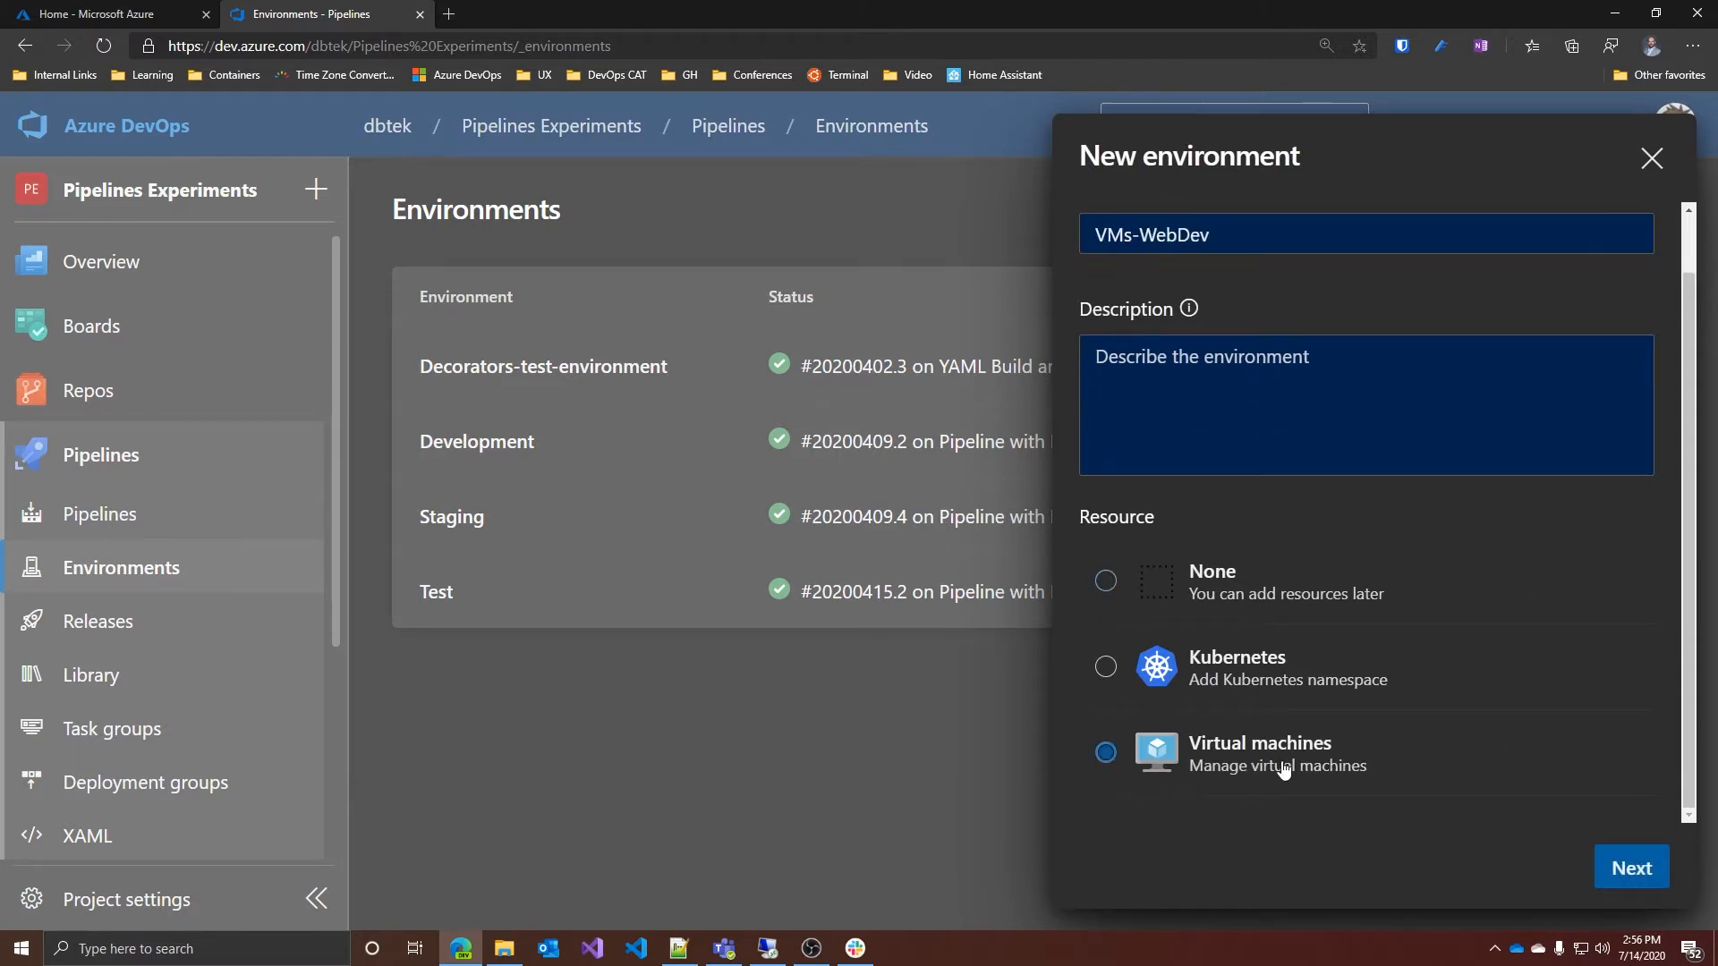
left_click(1631, 867)
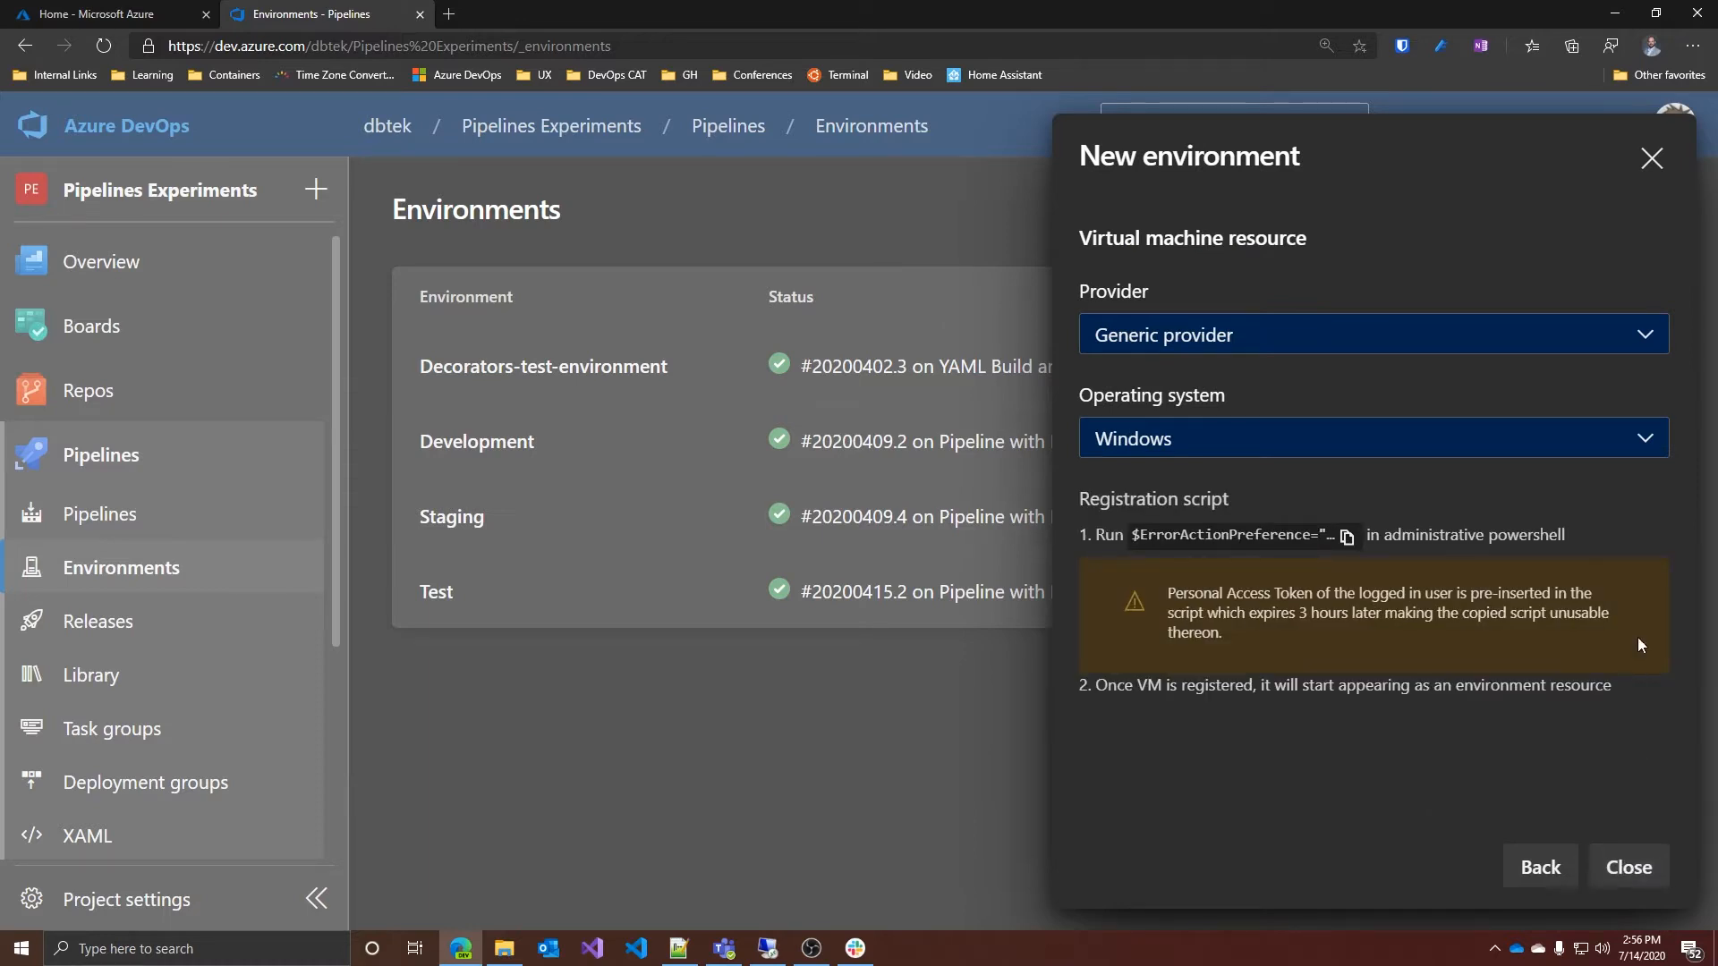
left_click(1370, 438)
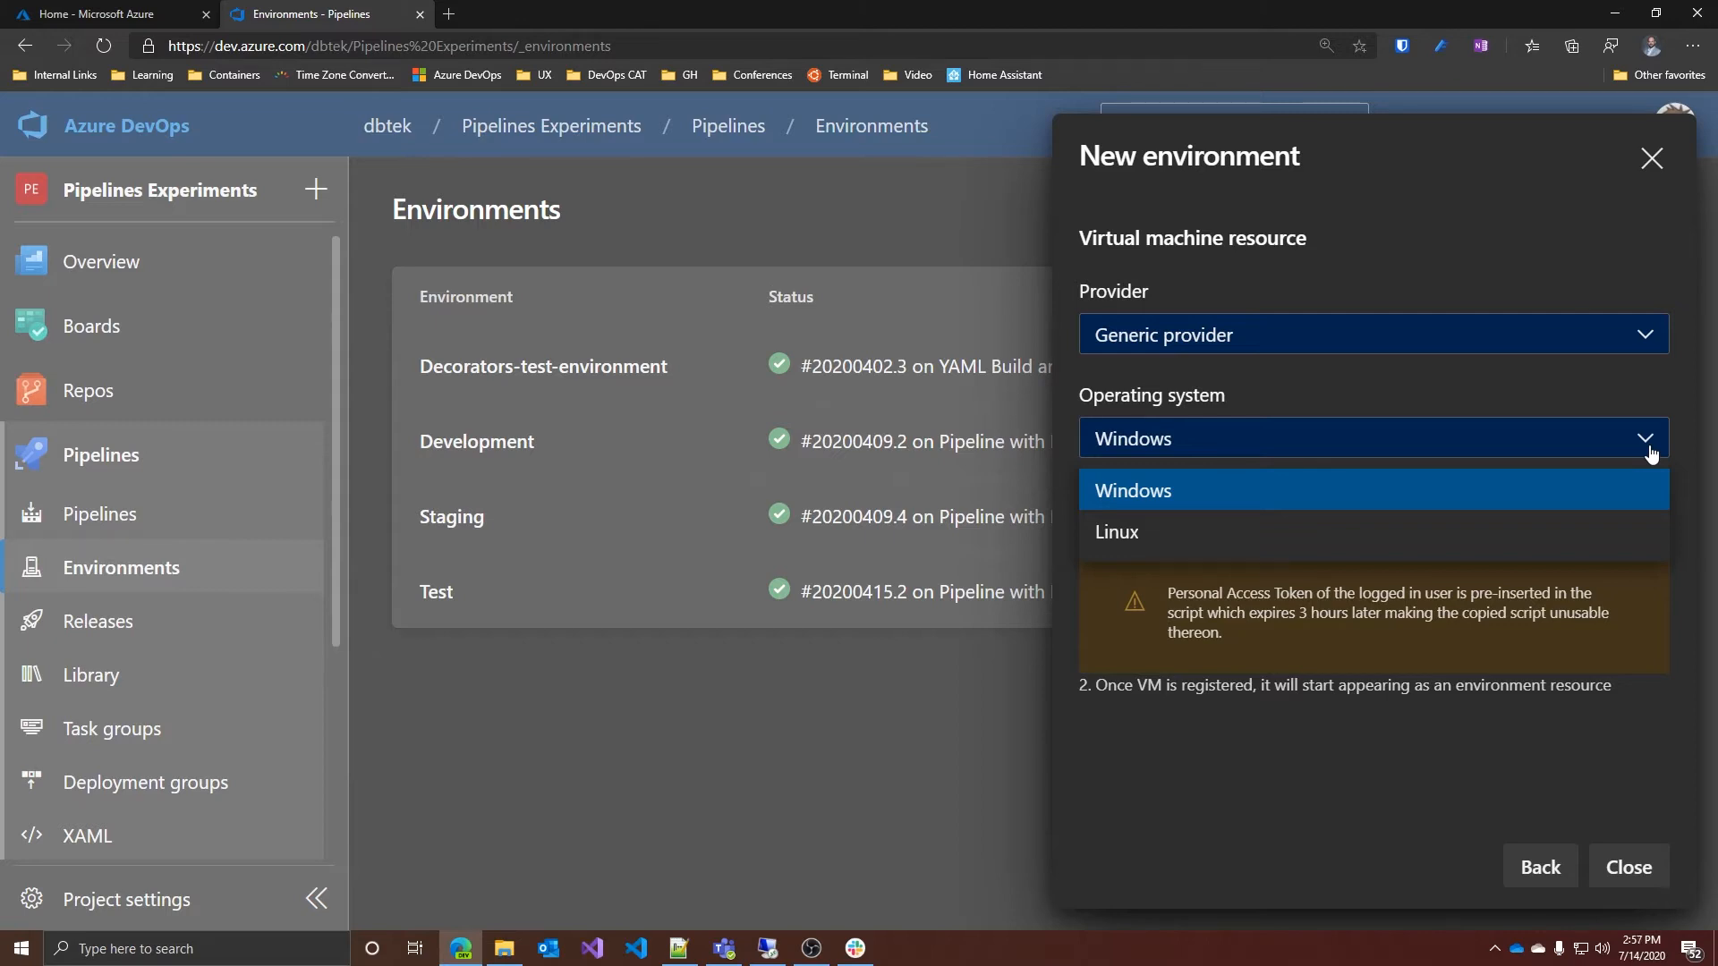
left_click(1134, 489)
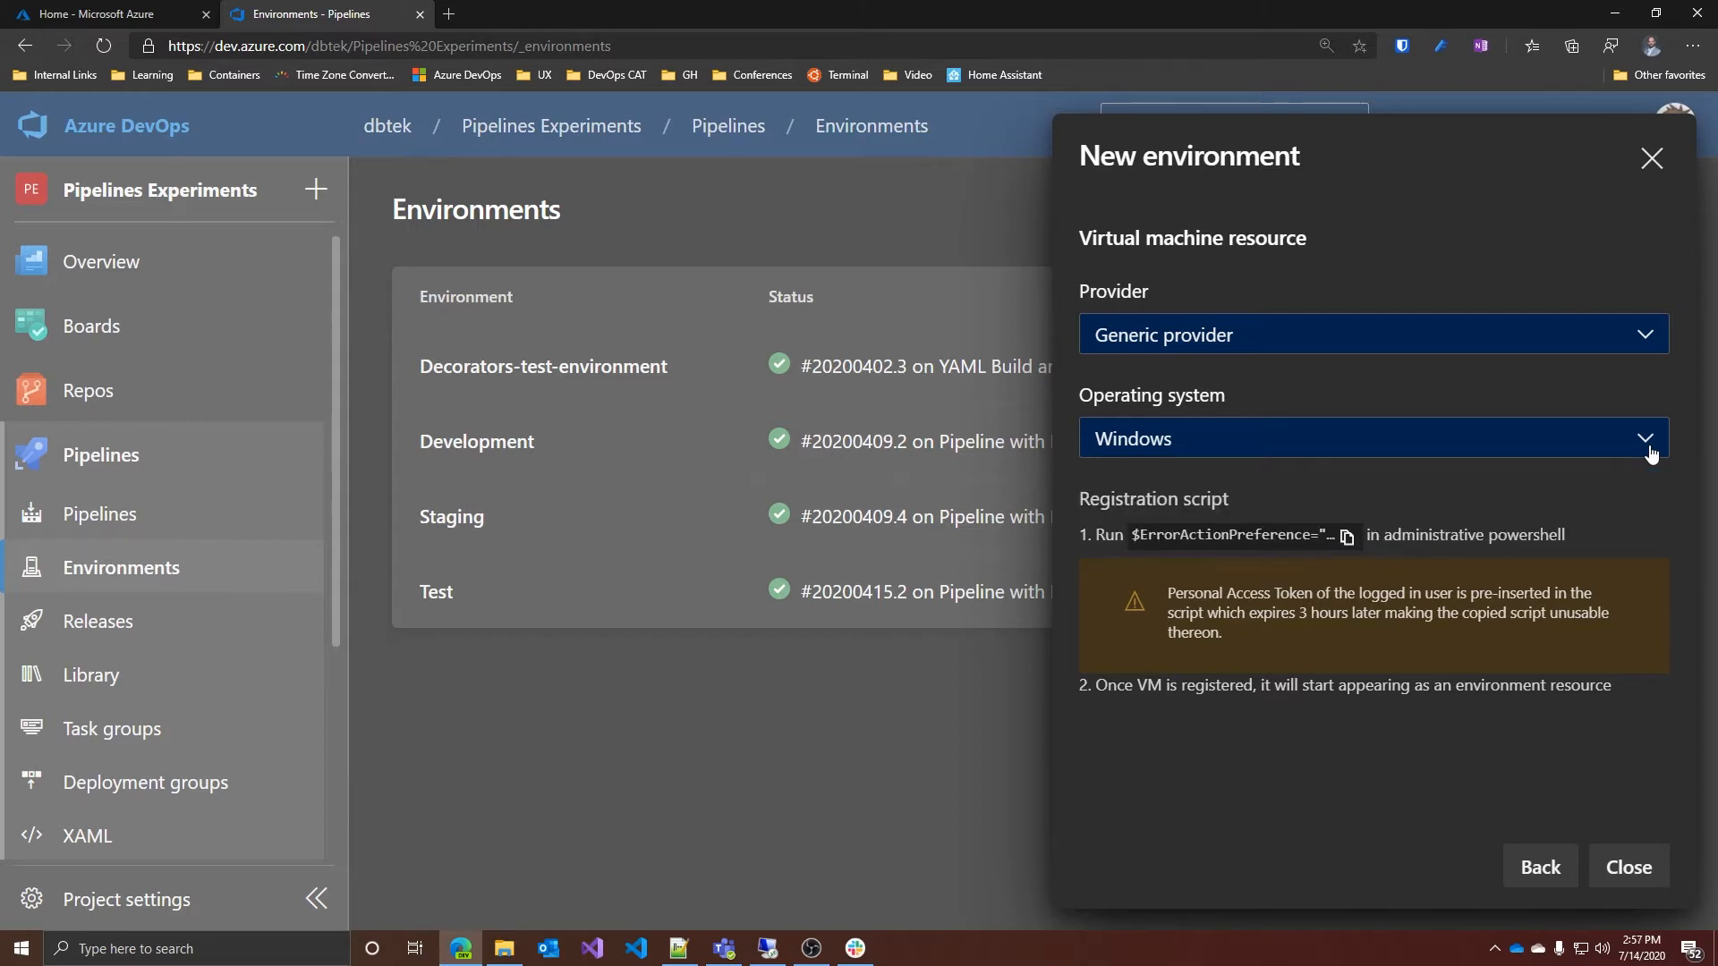
mouse_move(1187, 470)
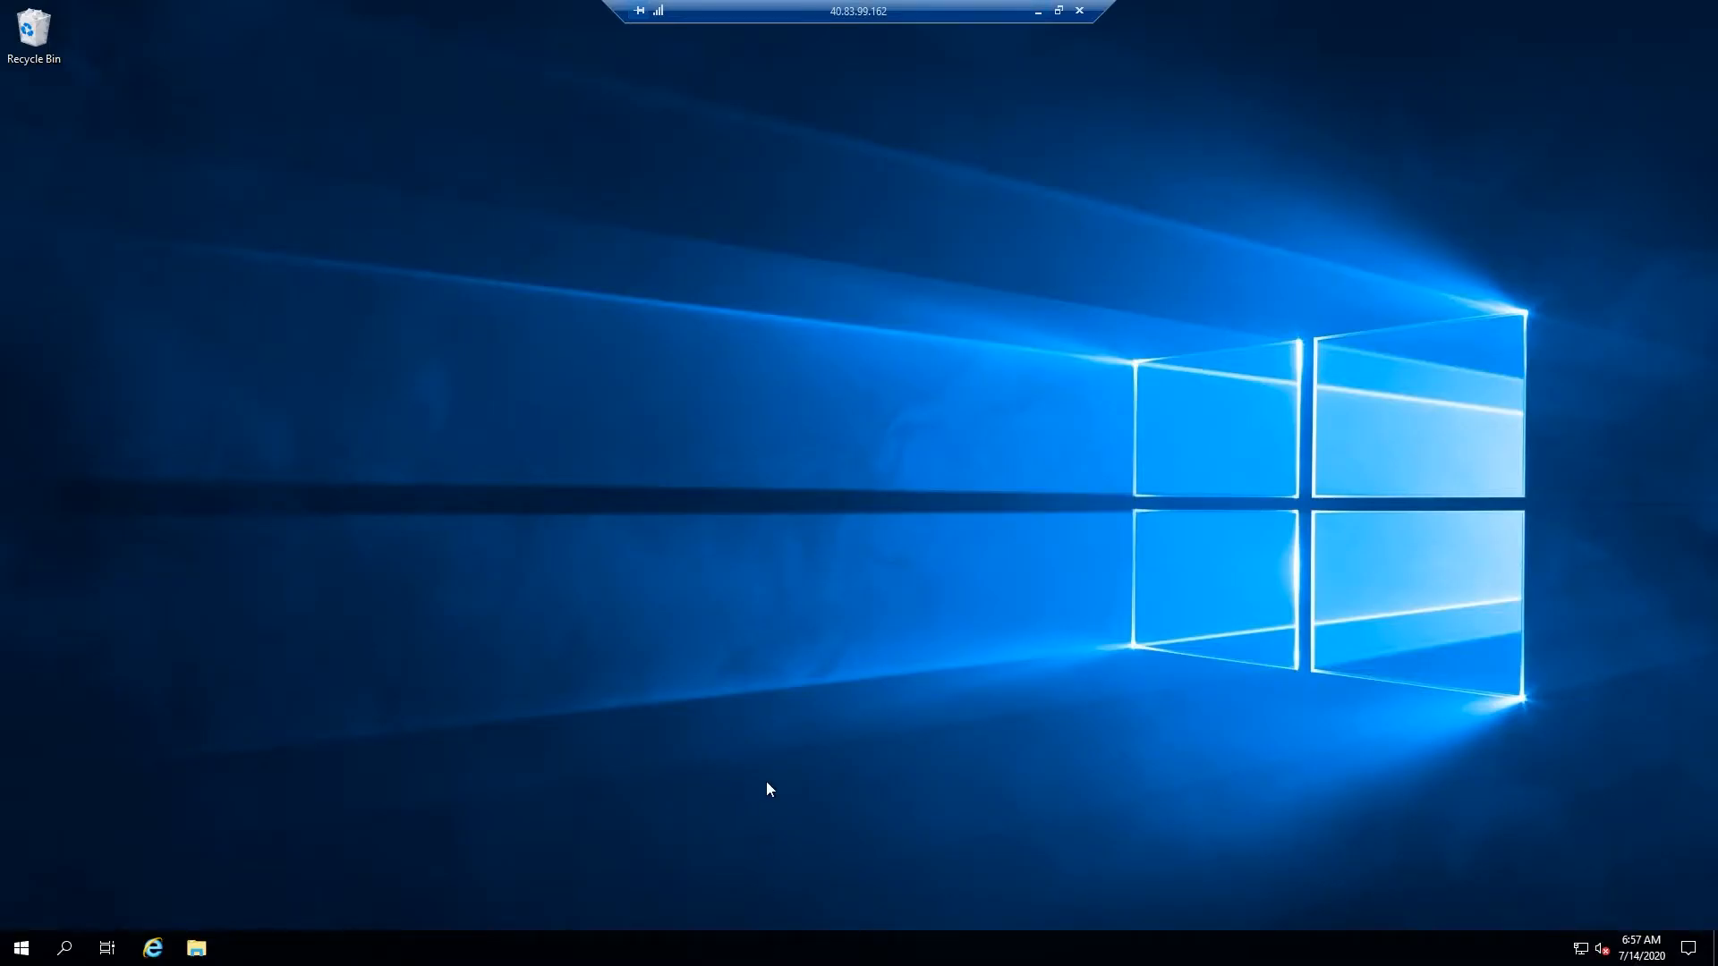
- Launch Windows PowerShell as Administrator from the Start menu on the remote server
left_click(19, 948)
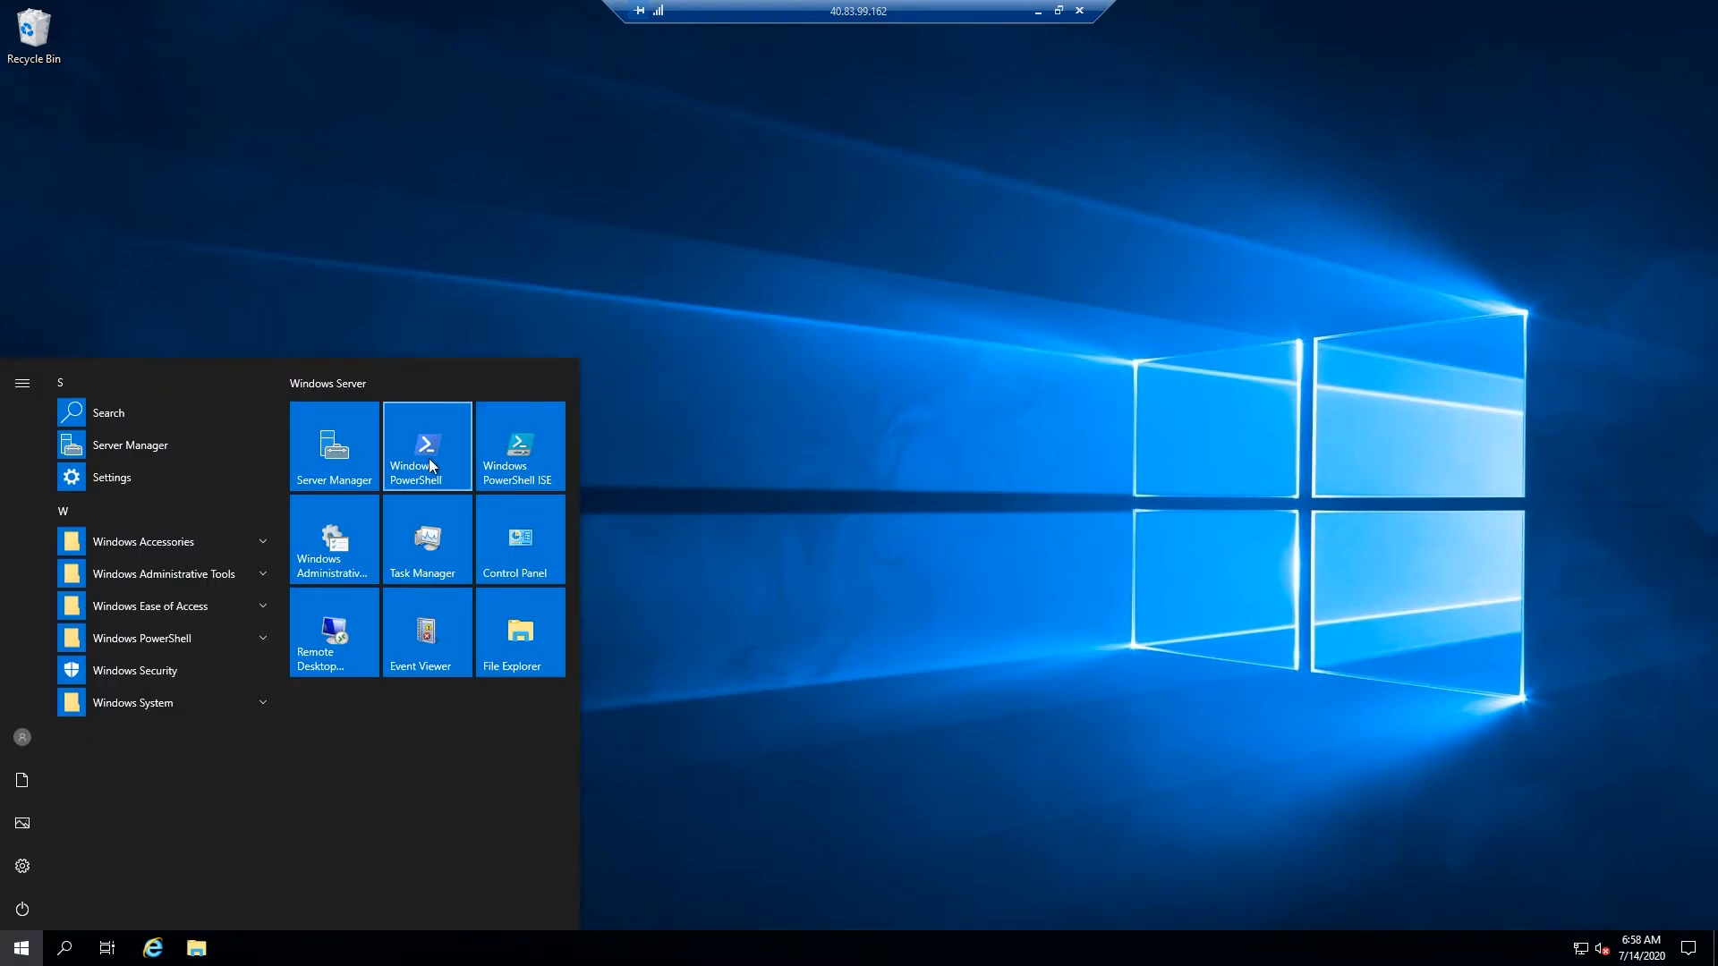
right_click(426, 445)
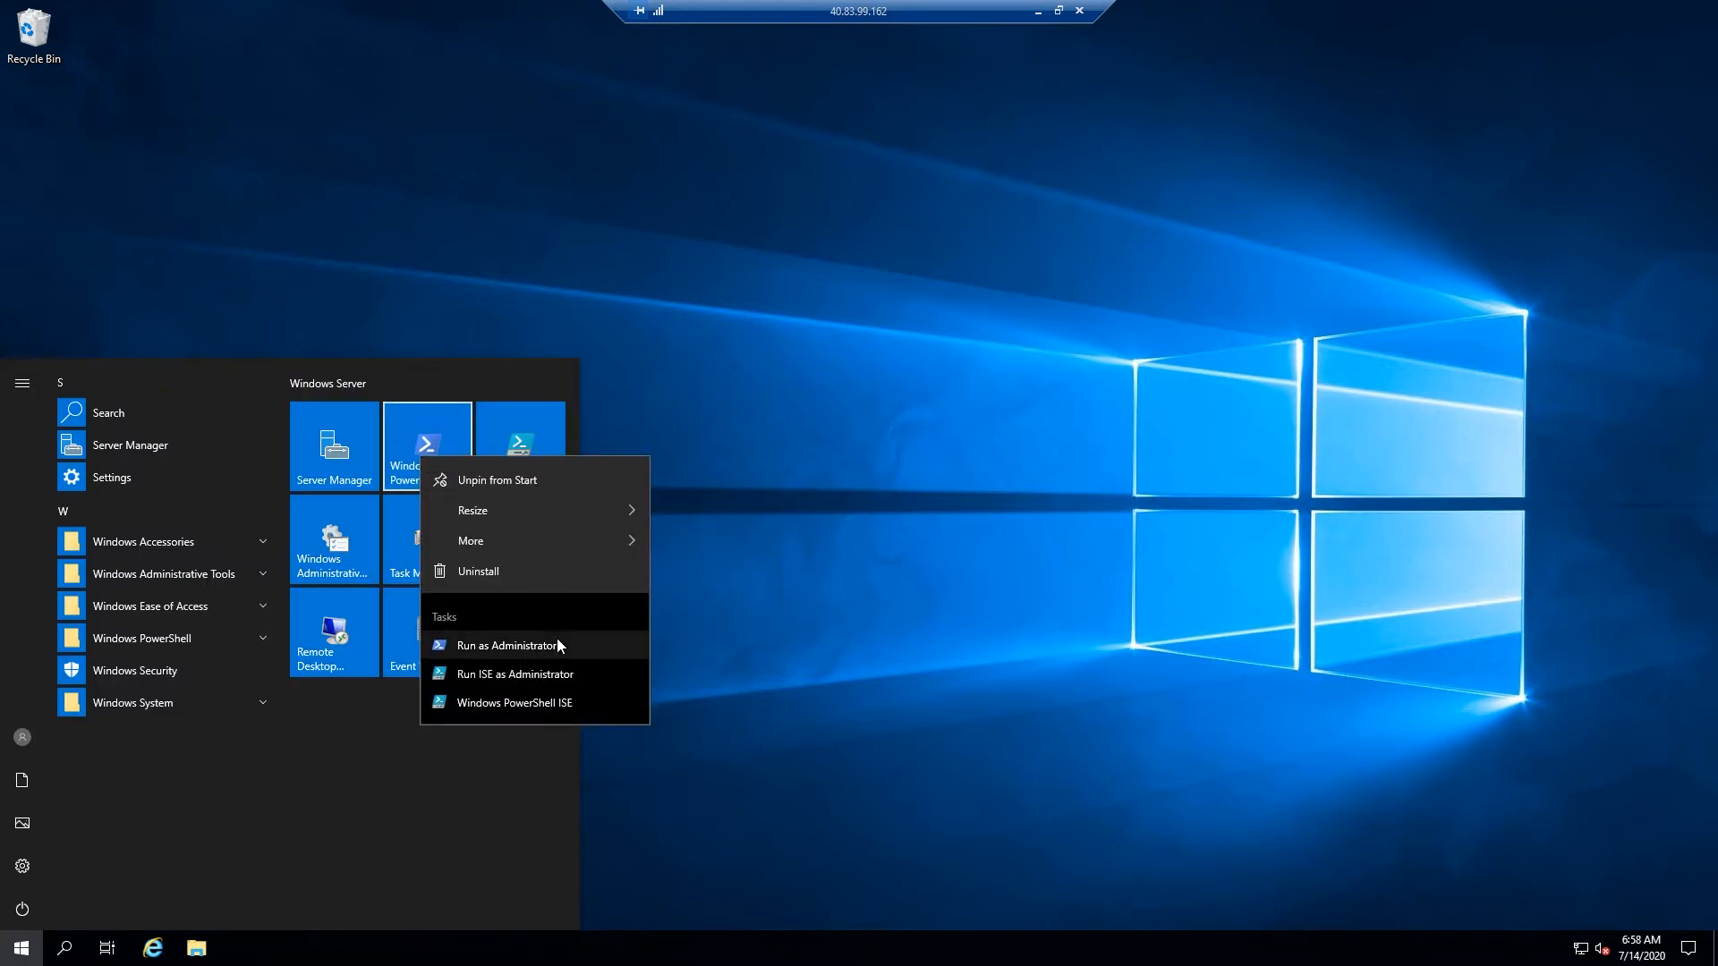
left_click(507, 645)
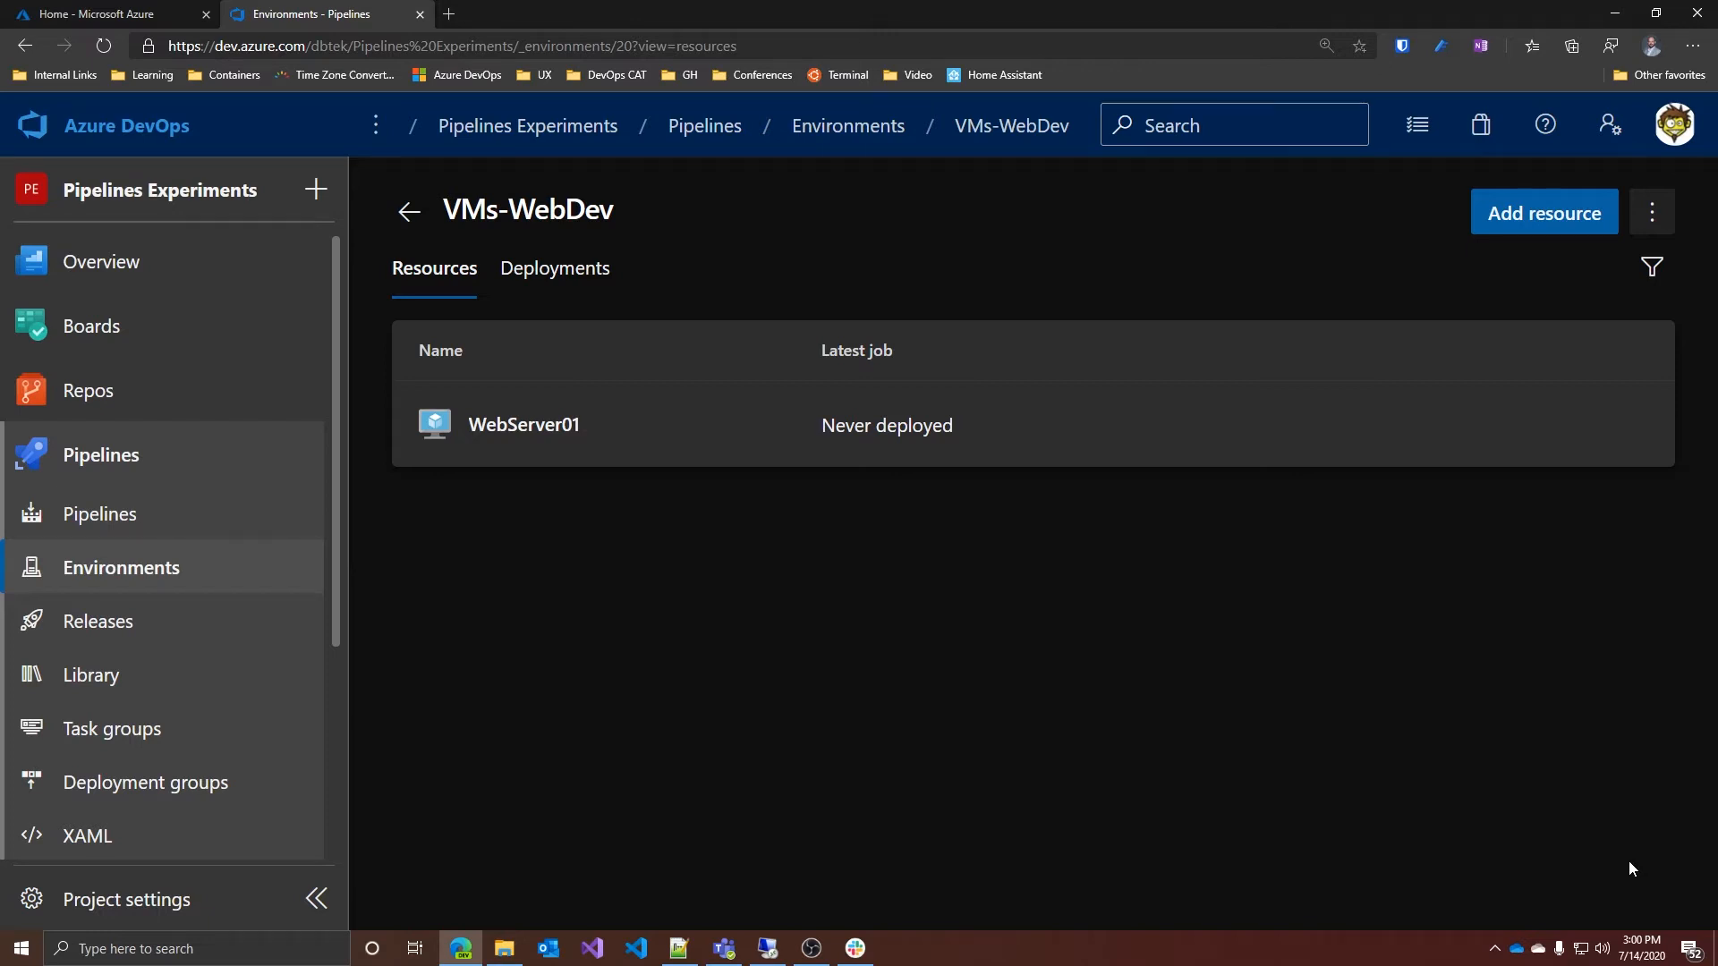
mouse_move(1610, 853)
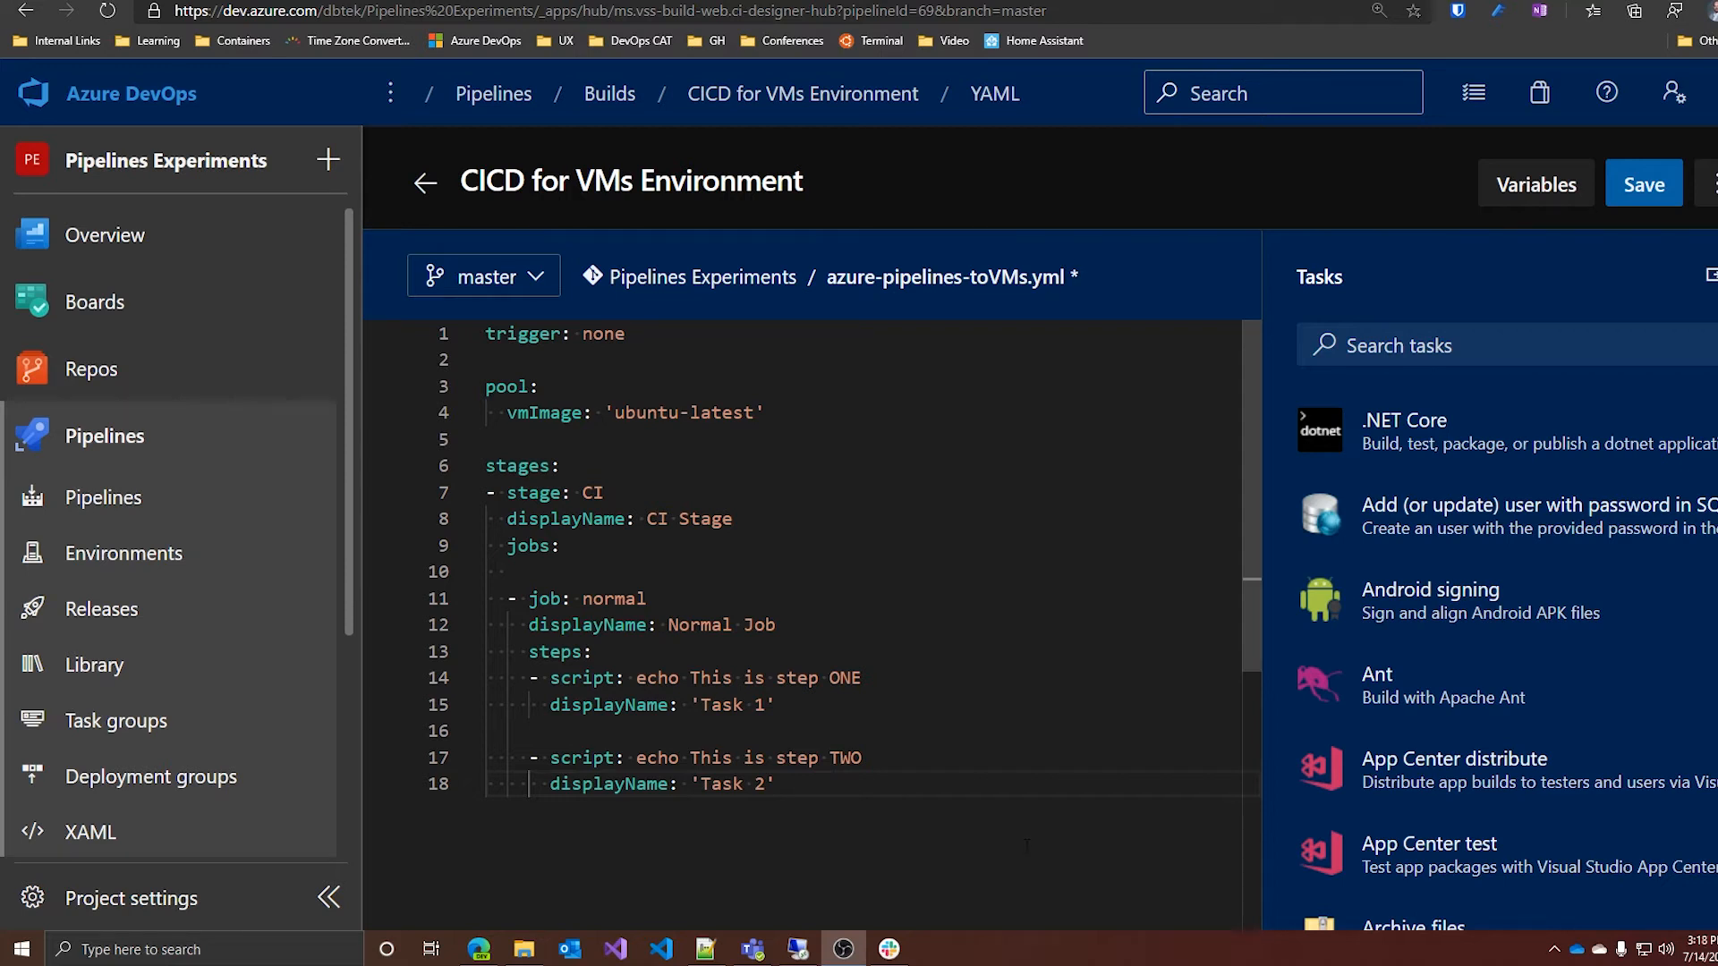
scroll("down", 3)
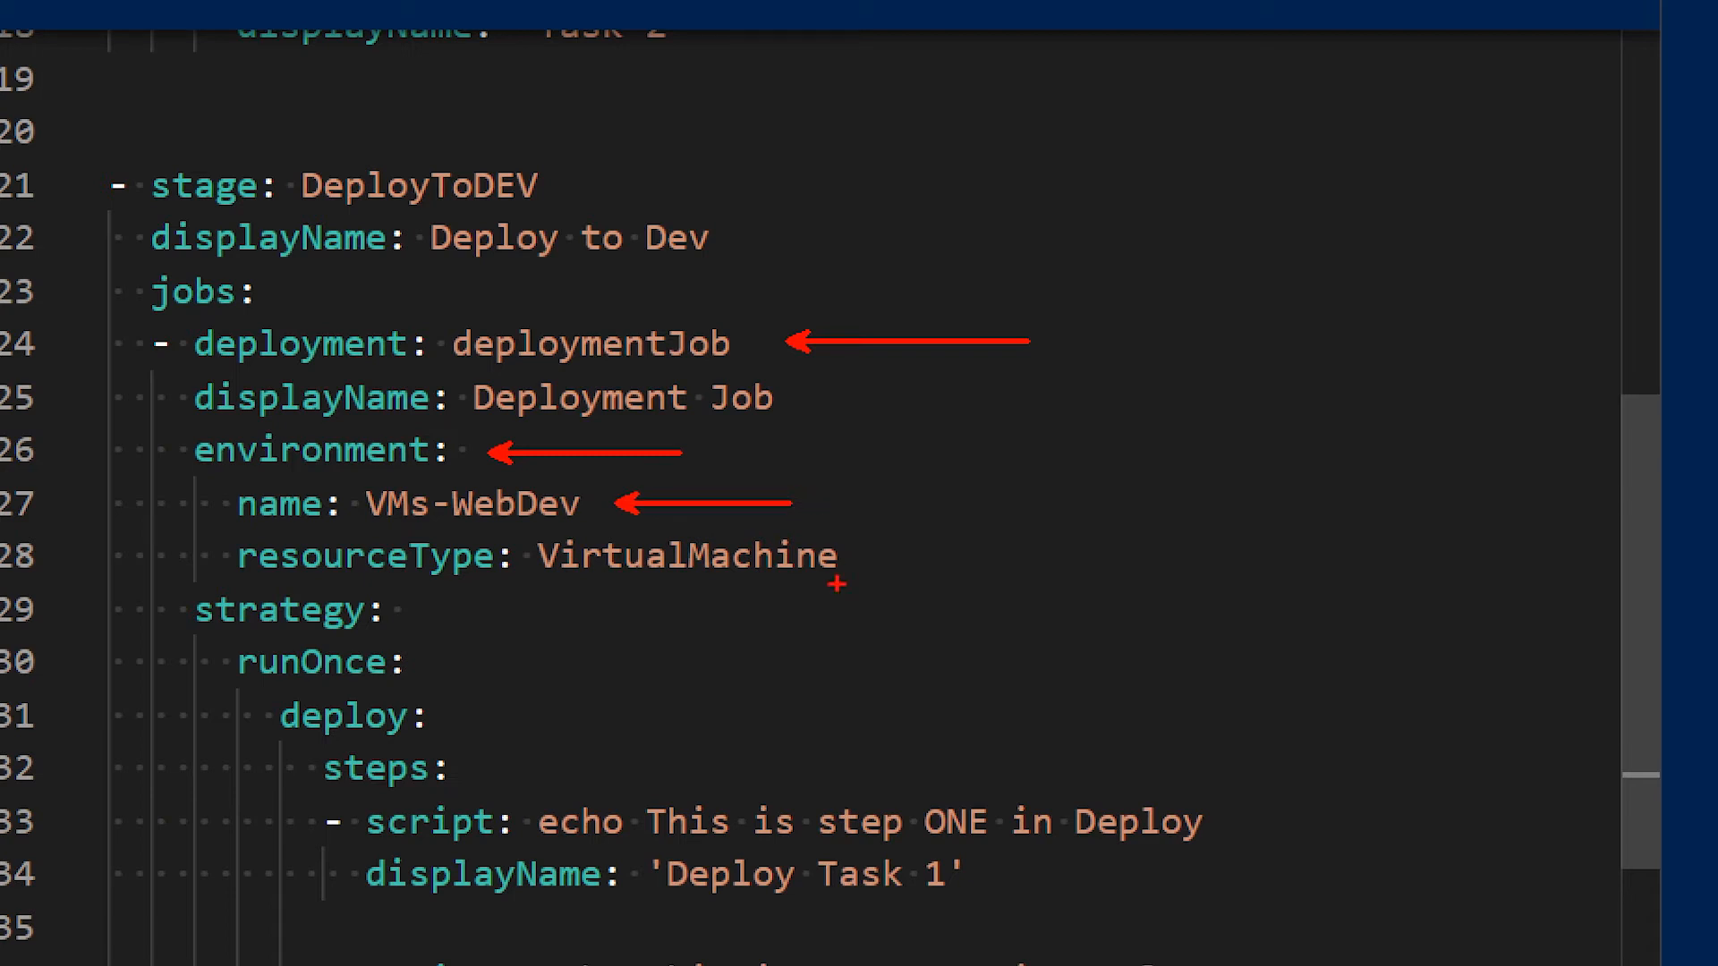
left_click_drag(544, 595, 833, 585)
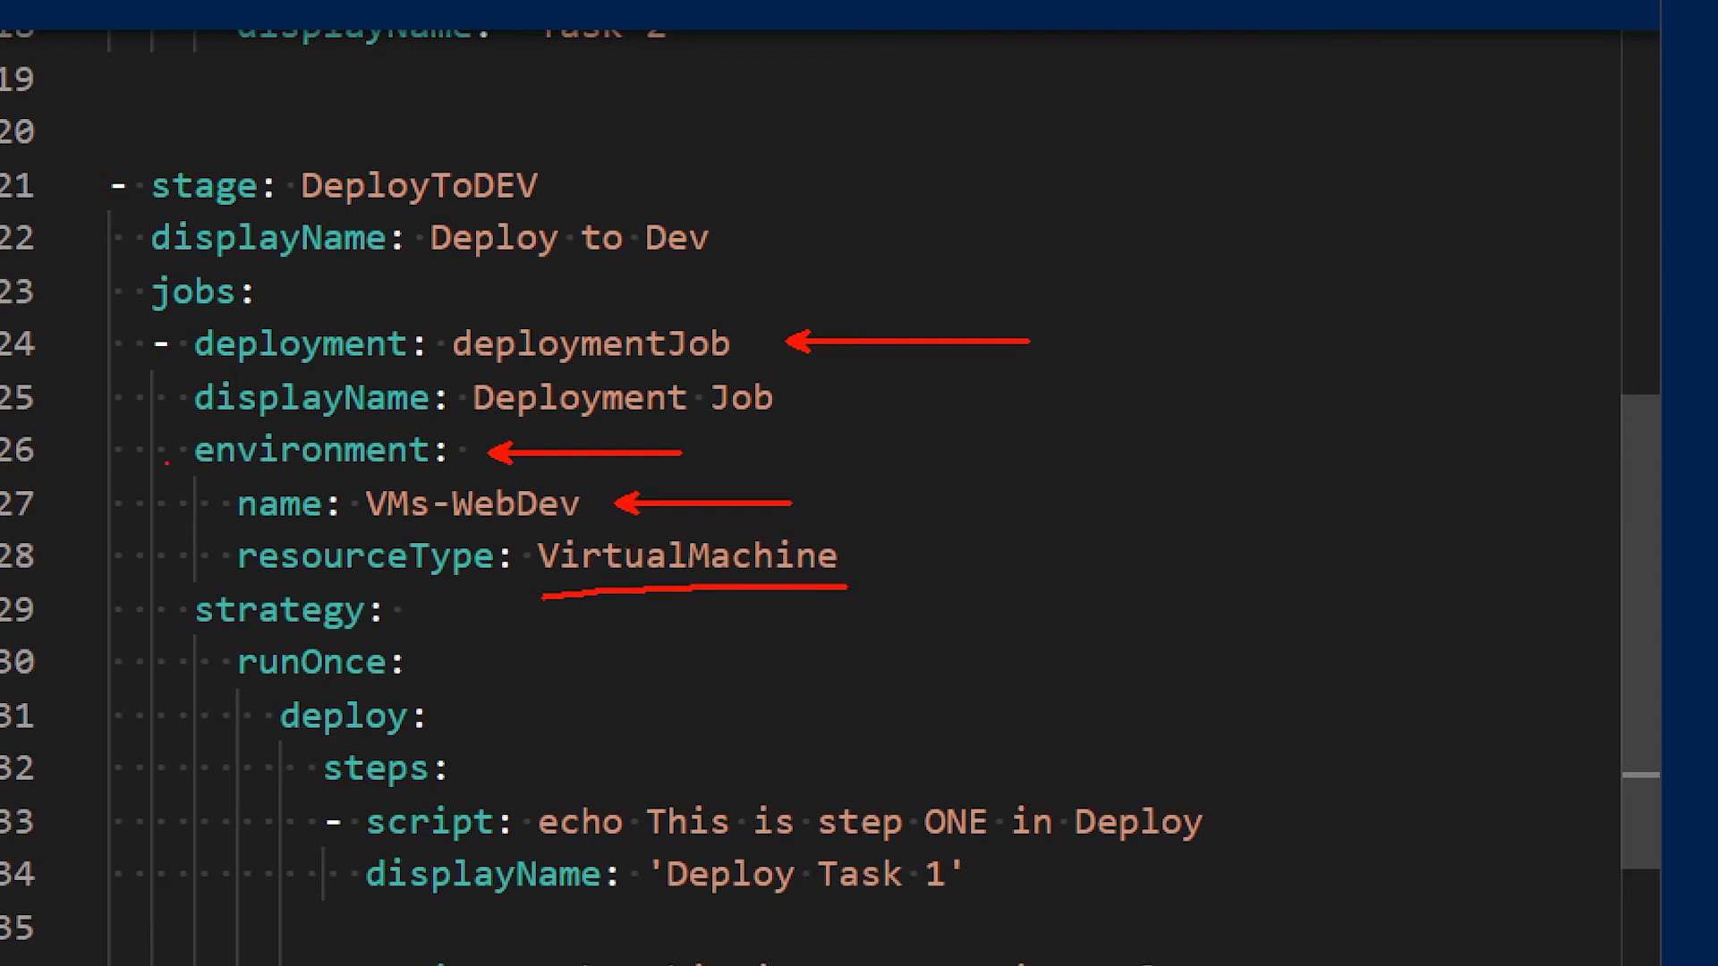
left_click_drag(165, 471, 181, 581)
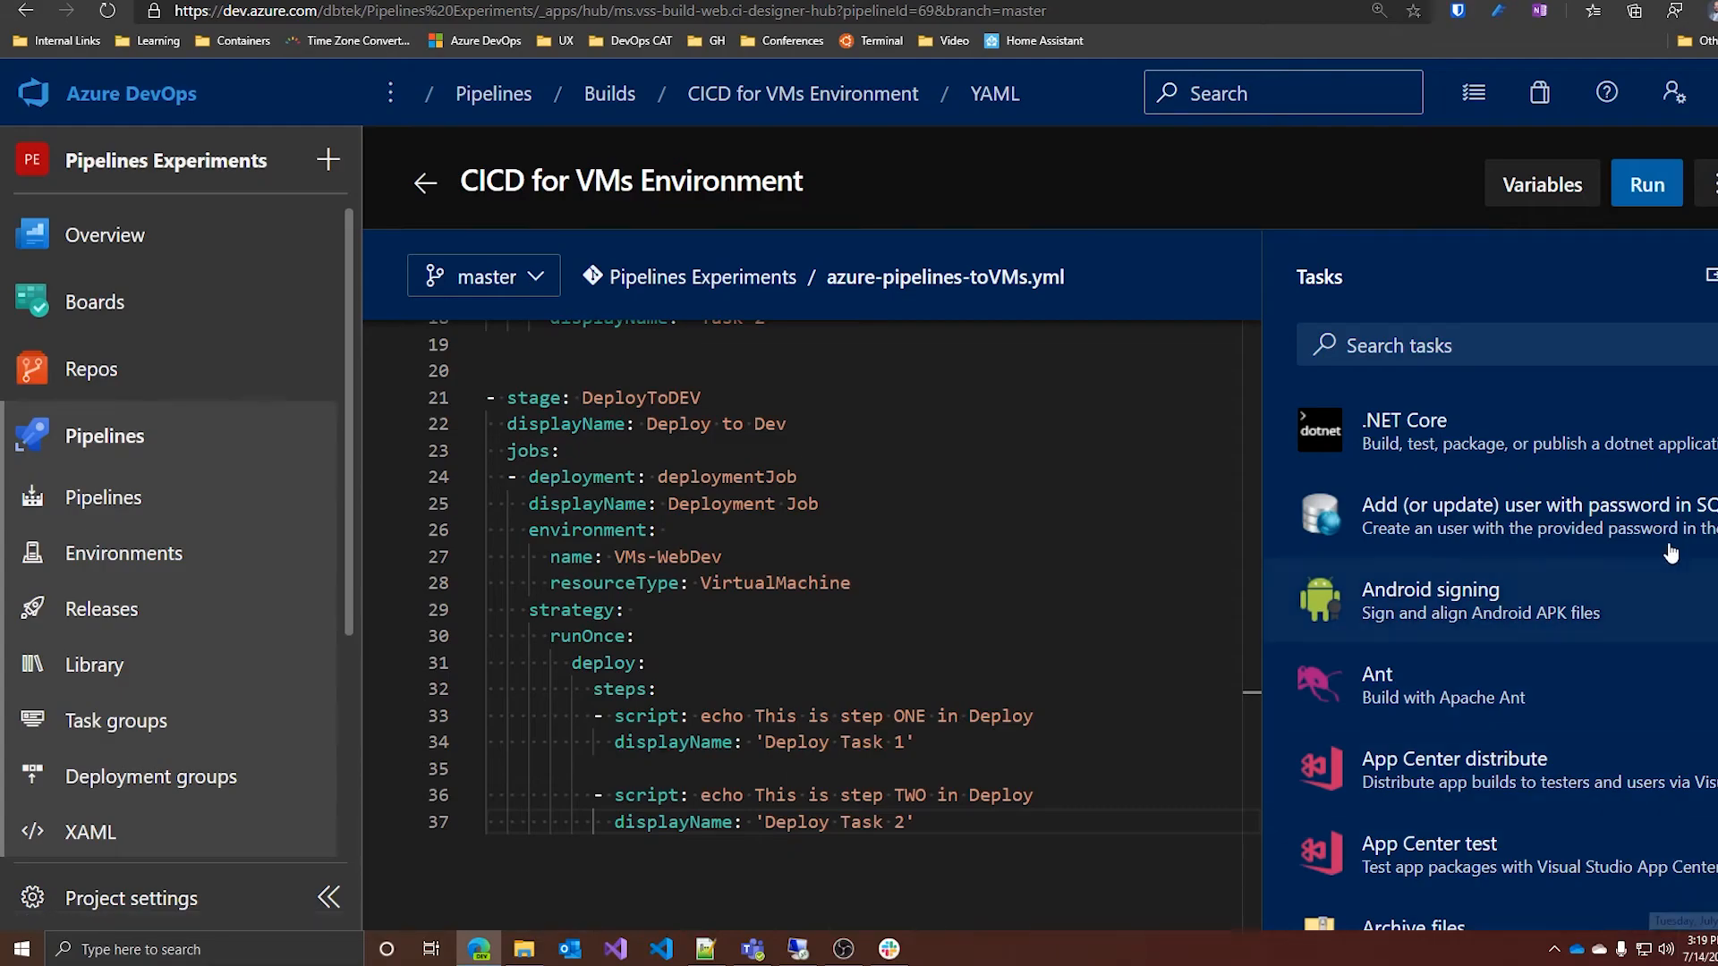
- Check WebServer01's latest successful job #20200714.3 in VMs-WebDev, then return to Pipelines
left_click(1645, 182)
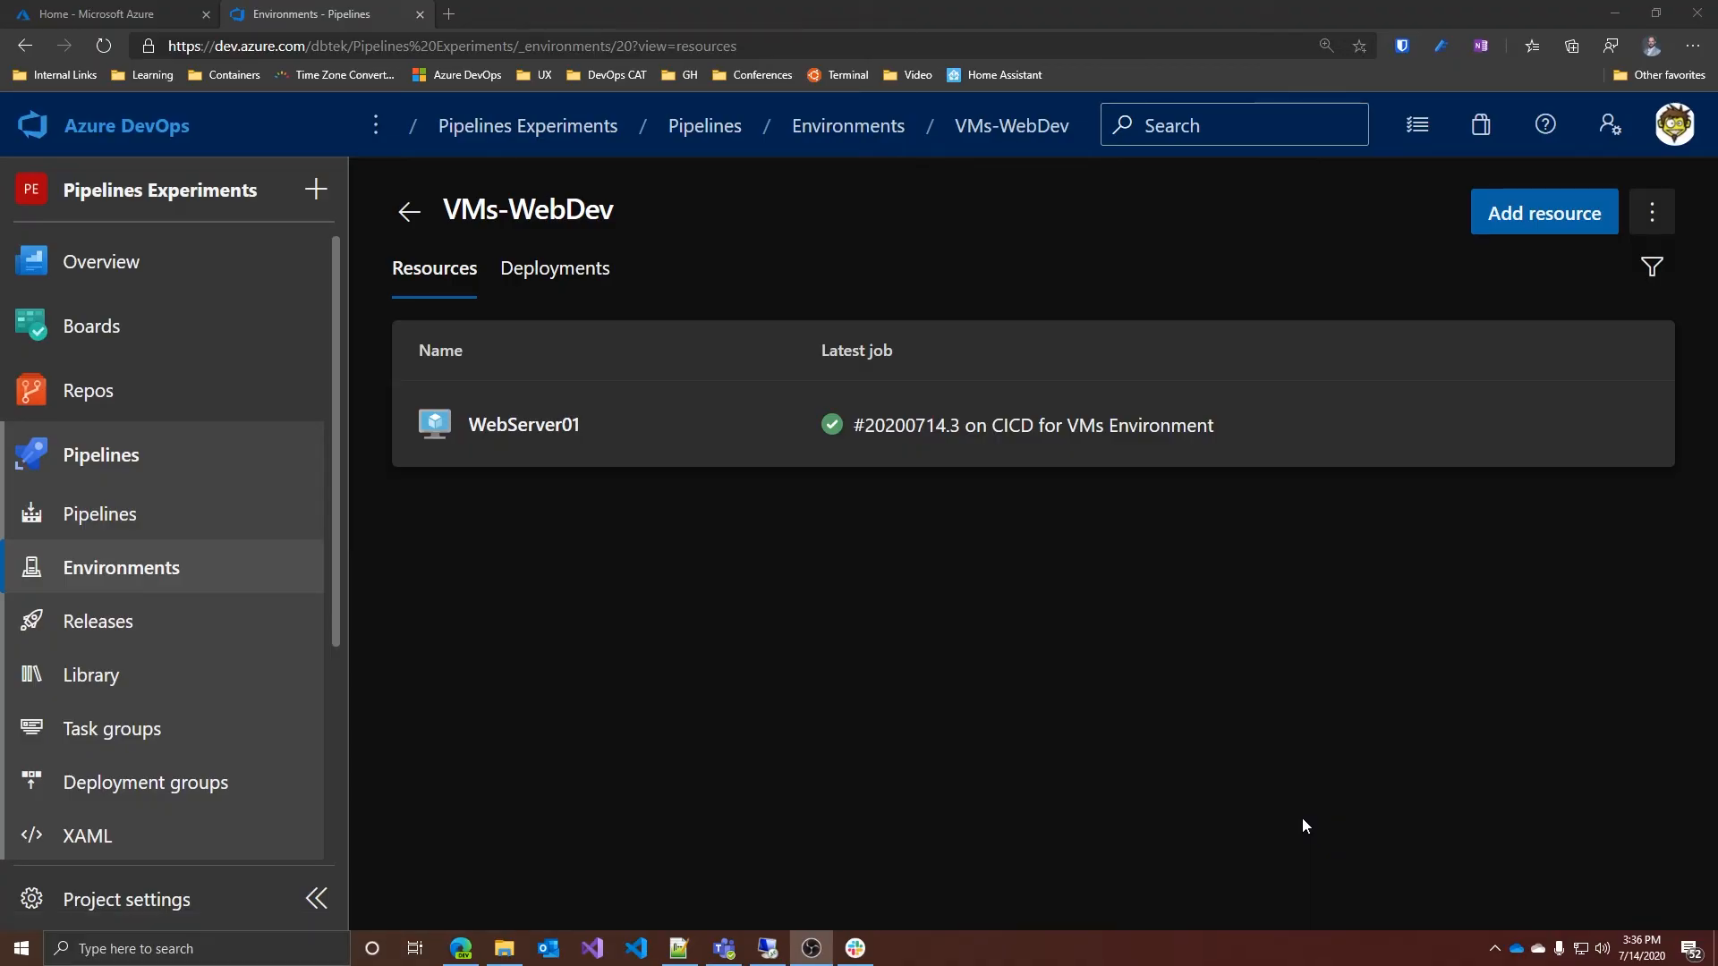
mouse_move(1147, 743)
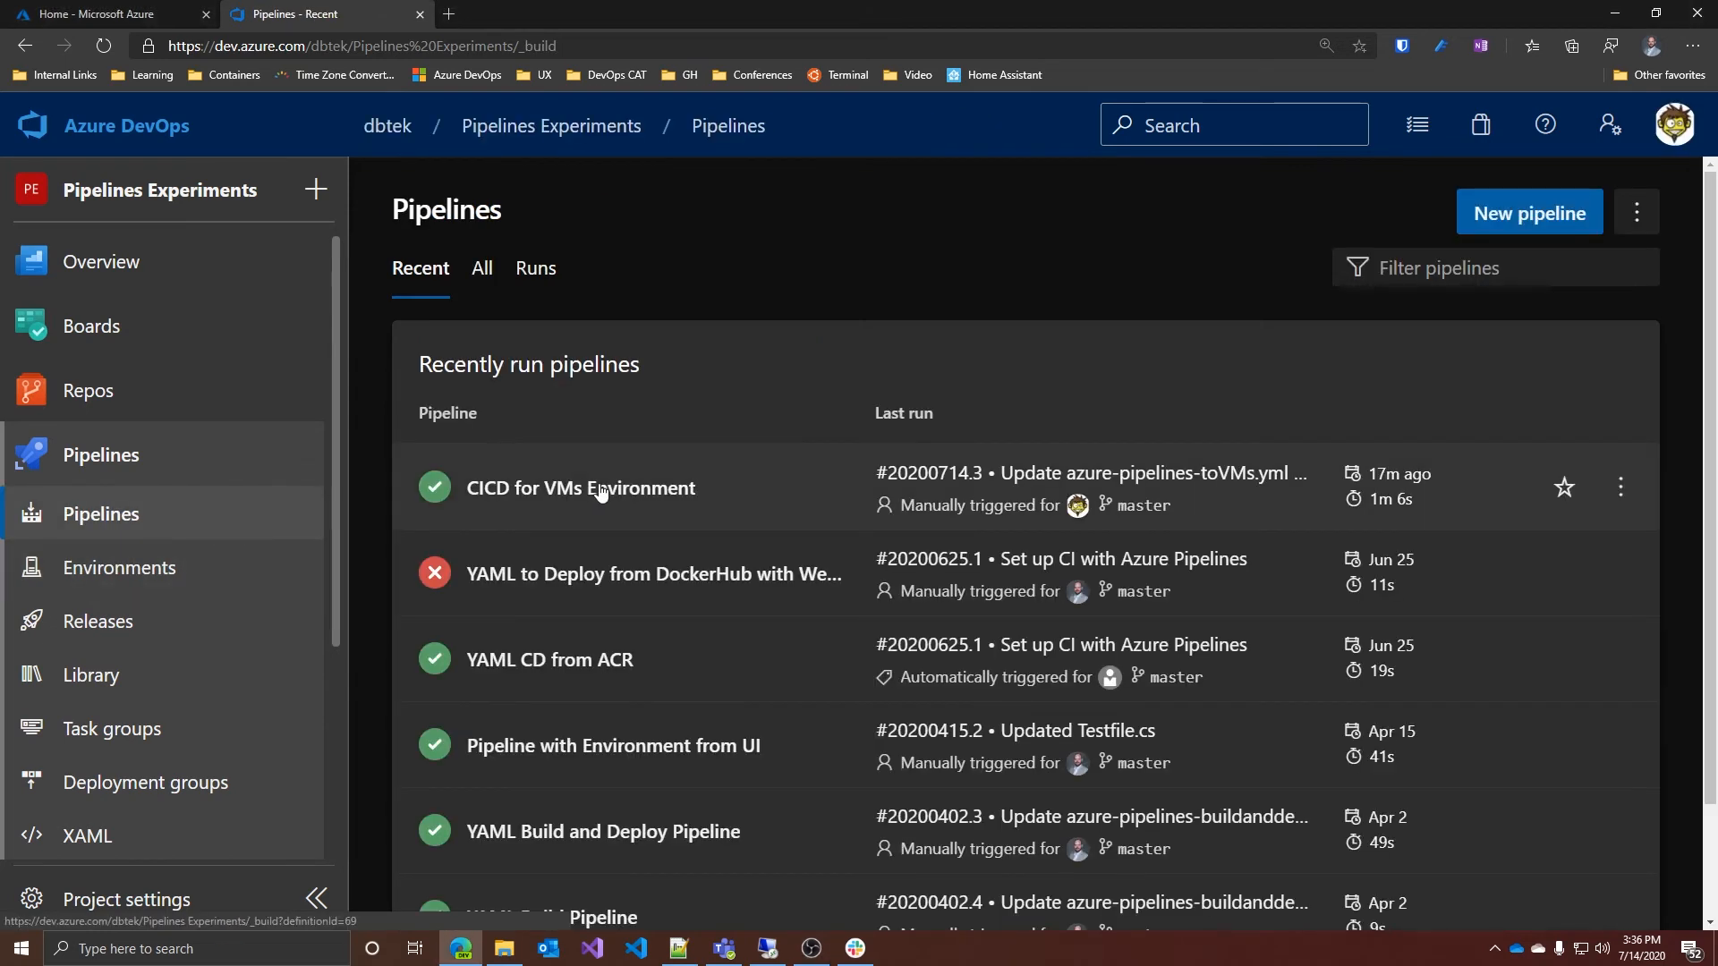
- Open the CICD for VMs Environment pipeline YAML and scroll through it
left_click(579, 487)
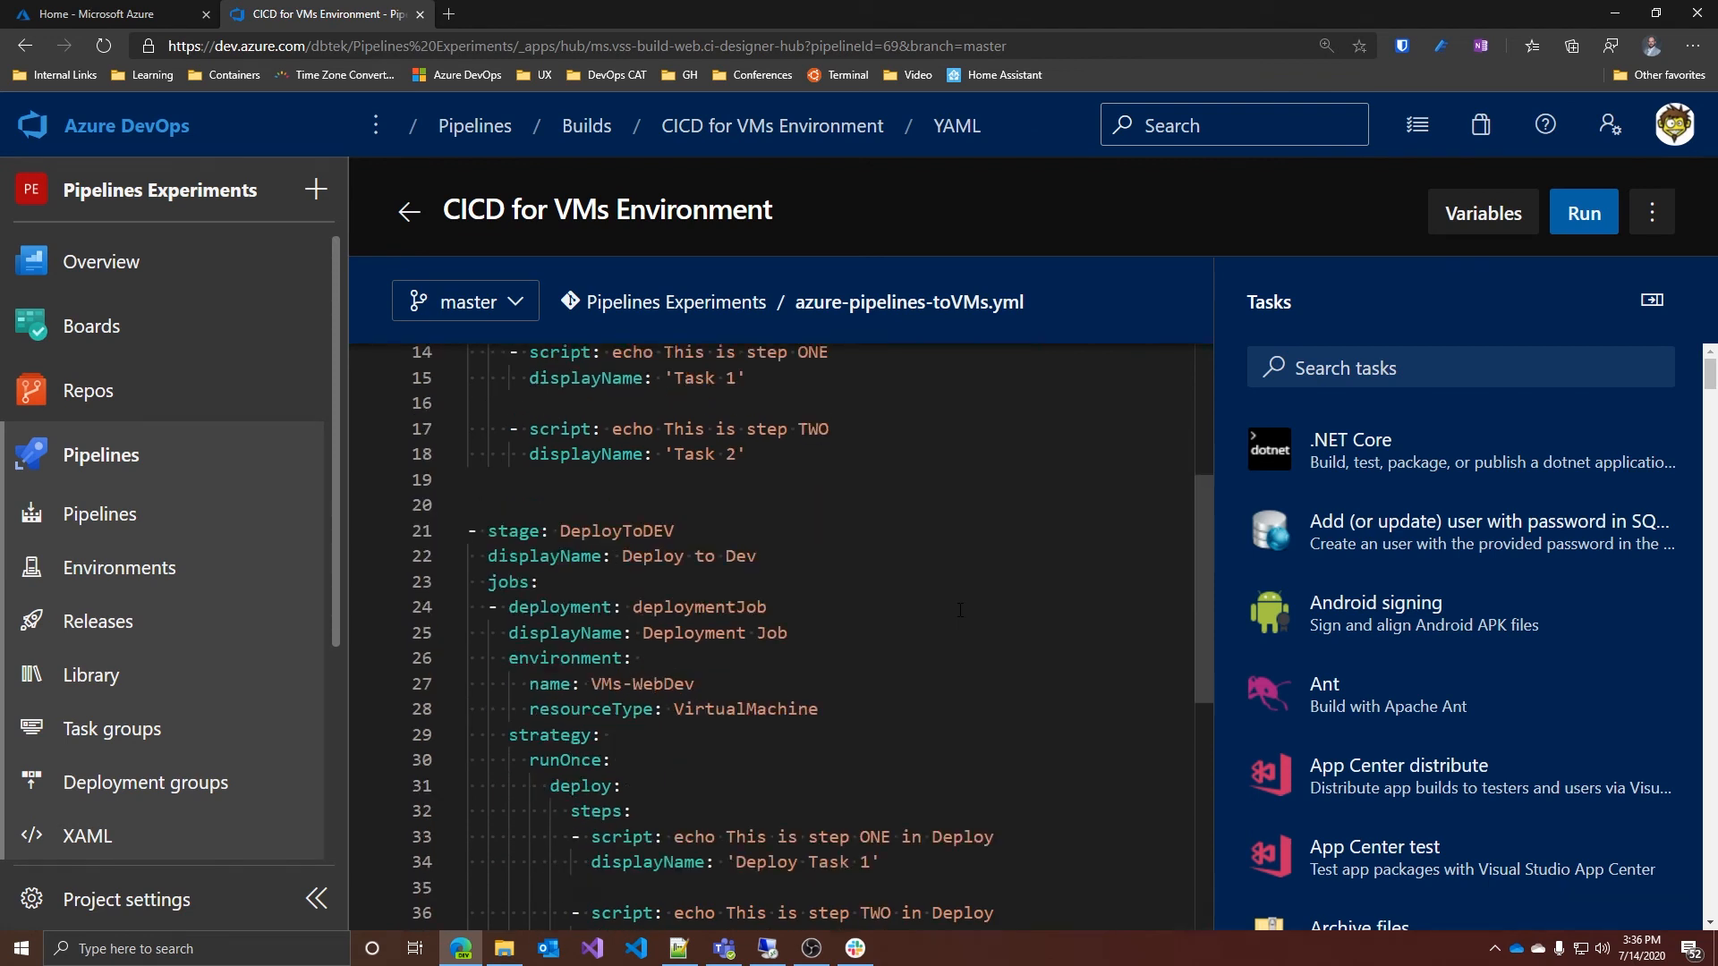
scroll("down", 3)
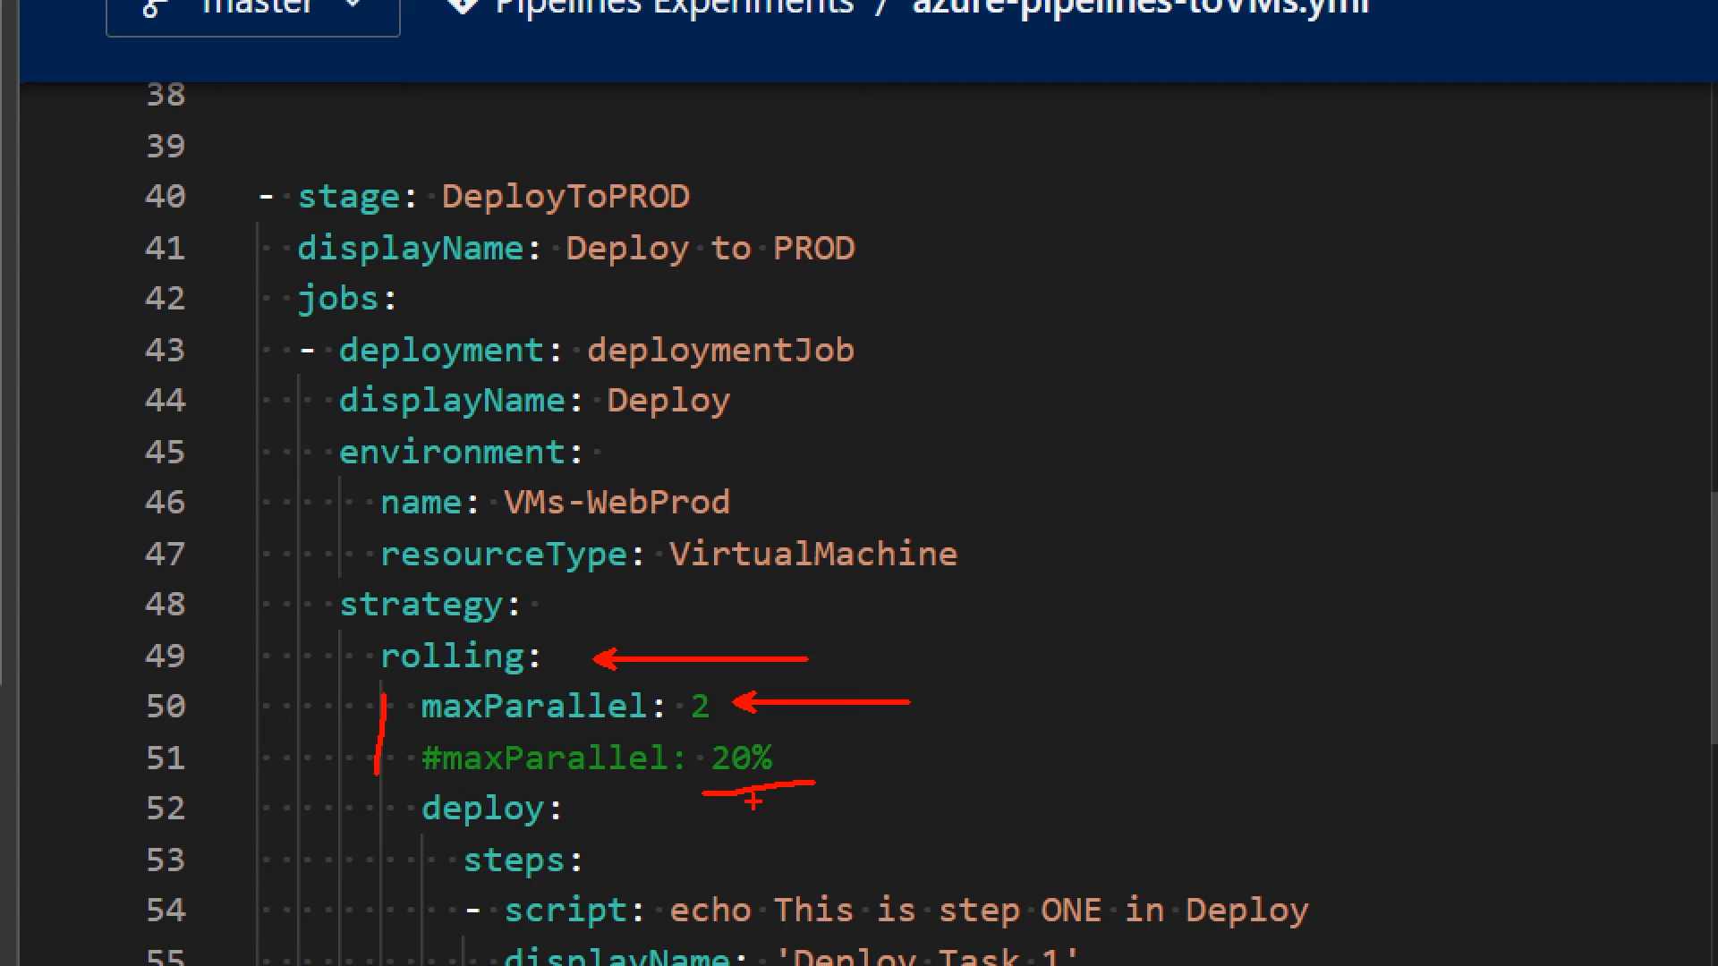
scroll("down", 3)
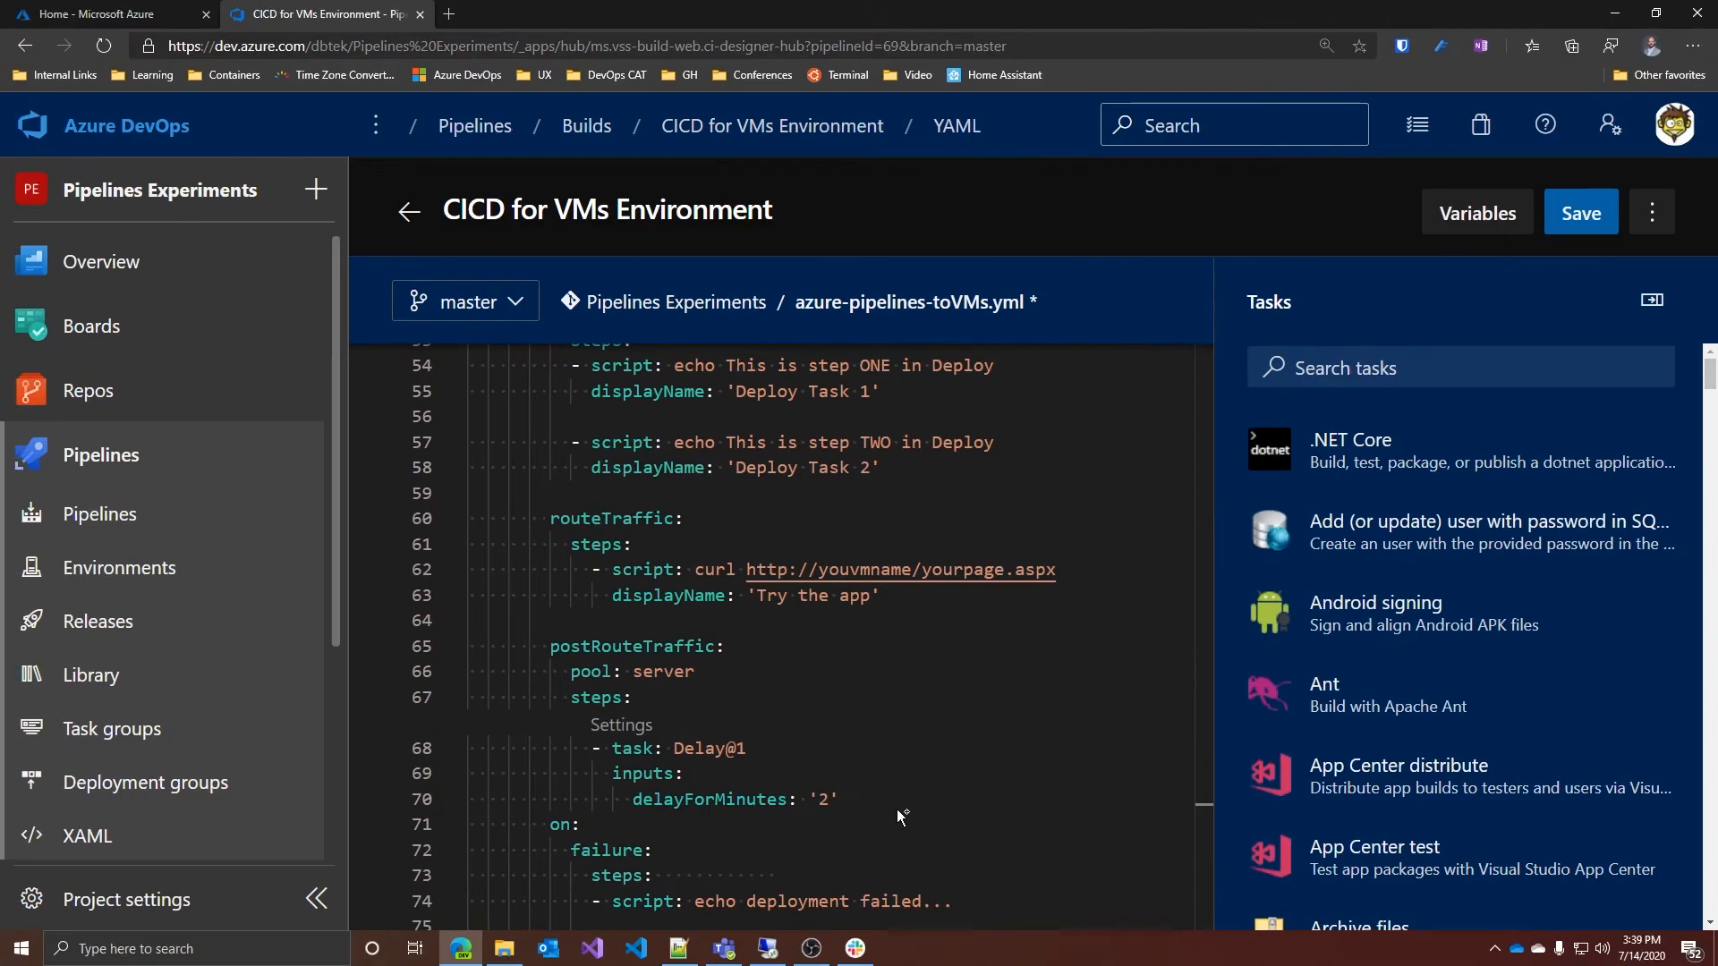
scroll("down", 3)
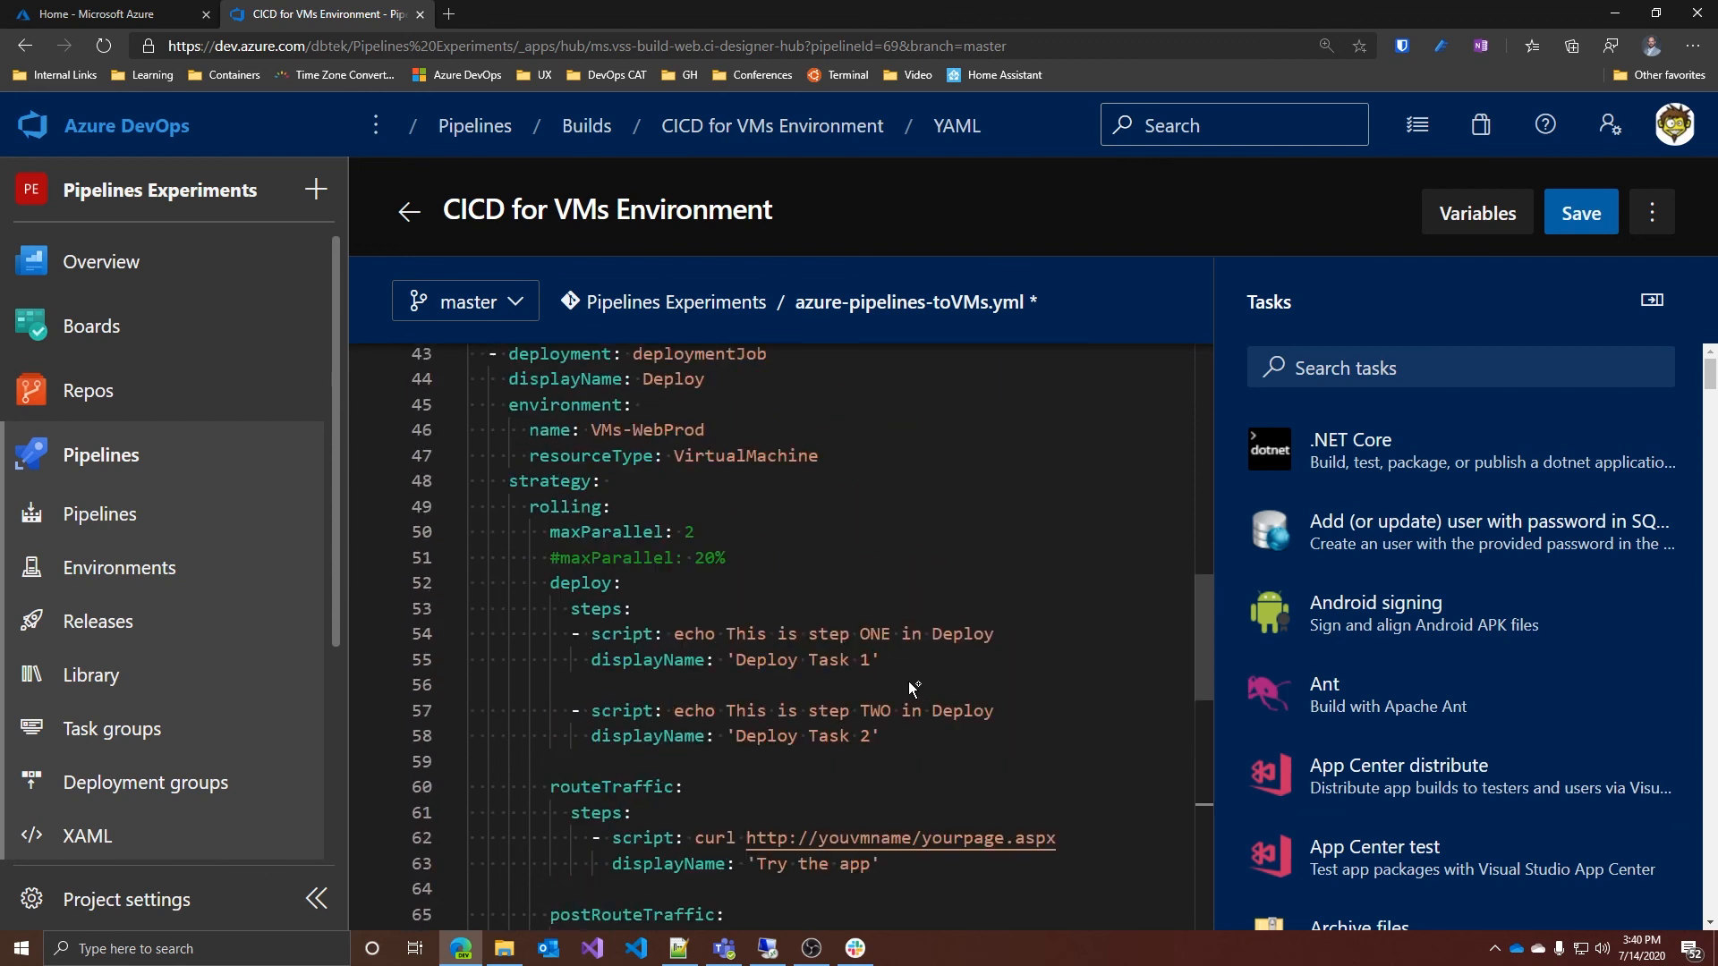
mouse_move(575, 515)
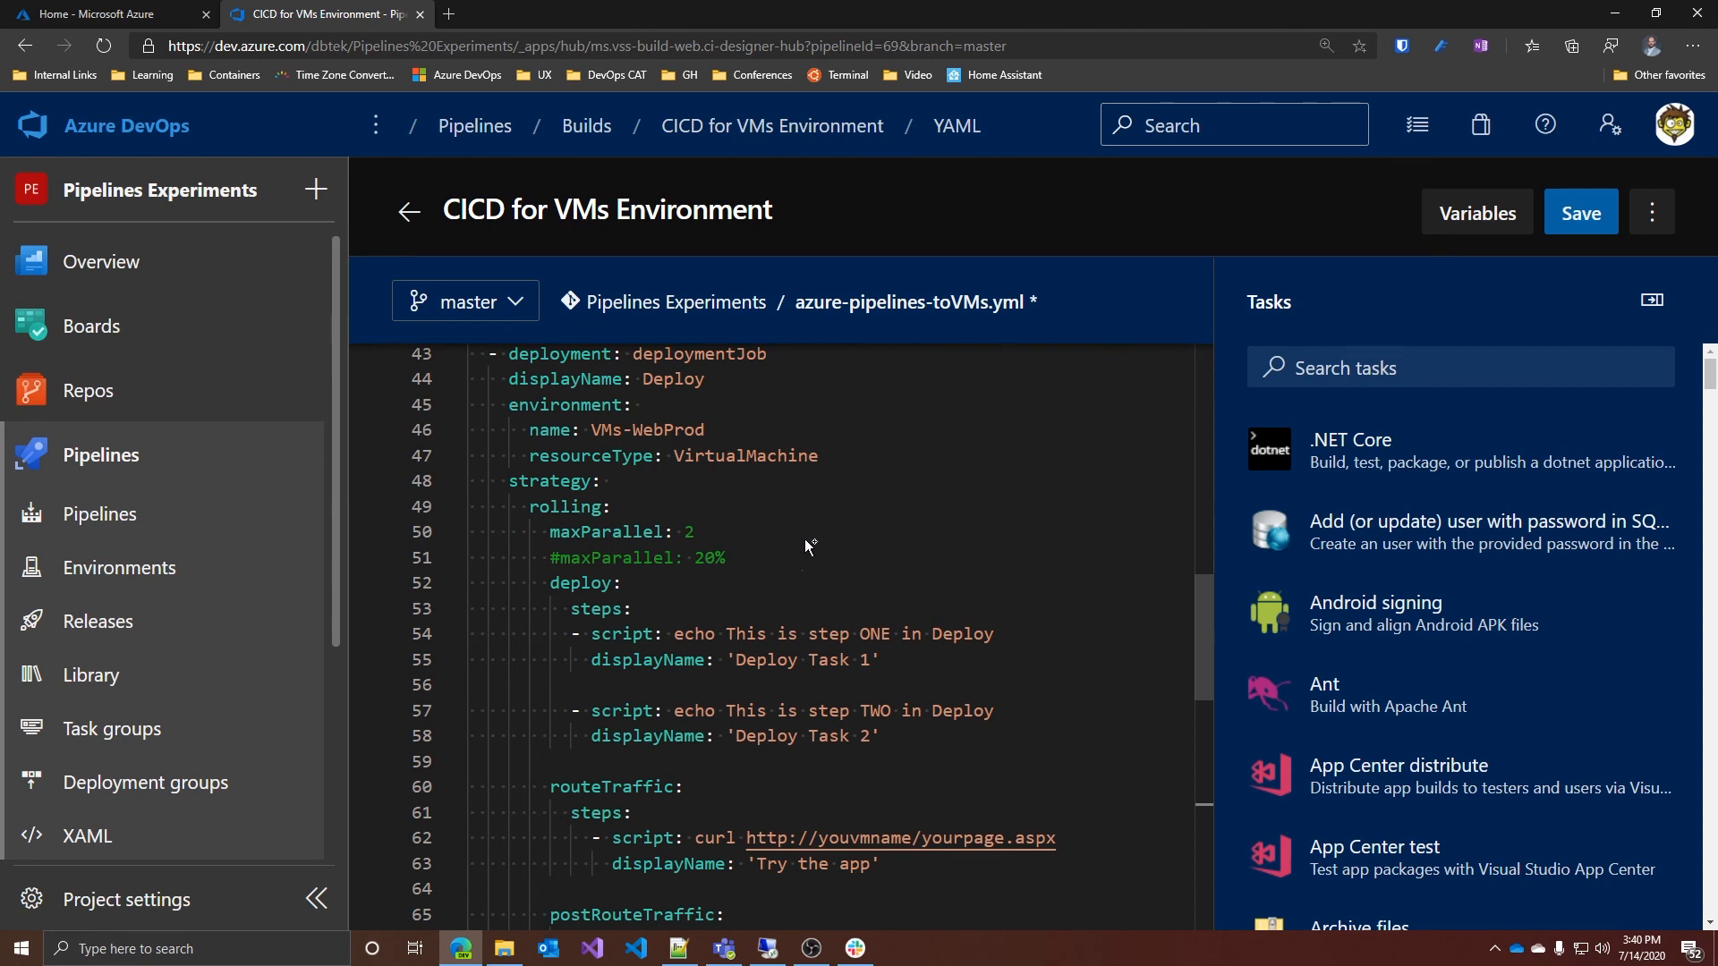
scroll("down", 3)
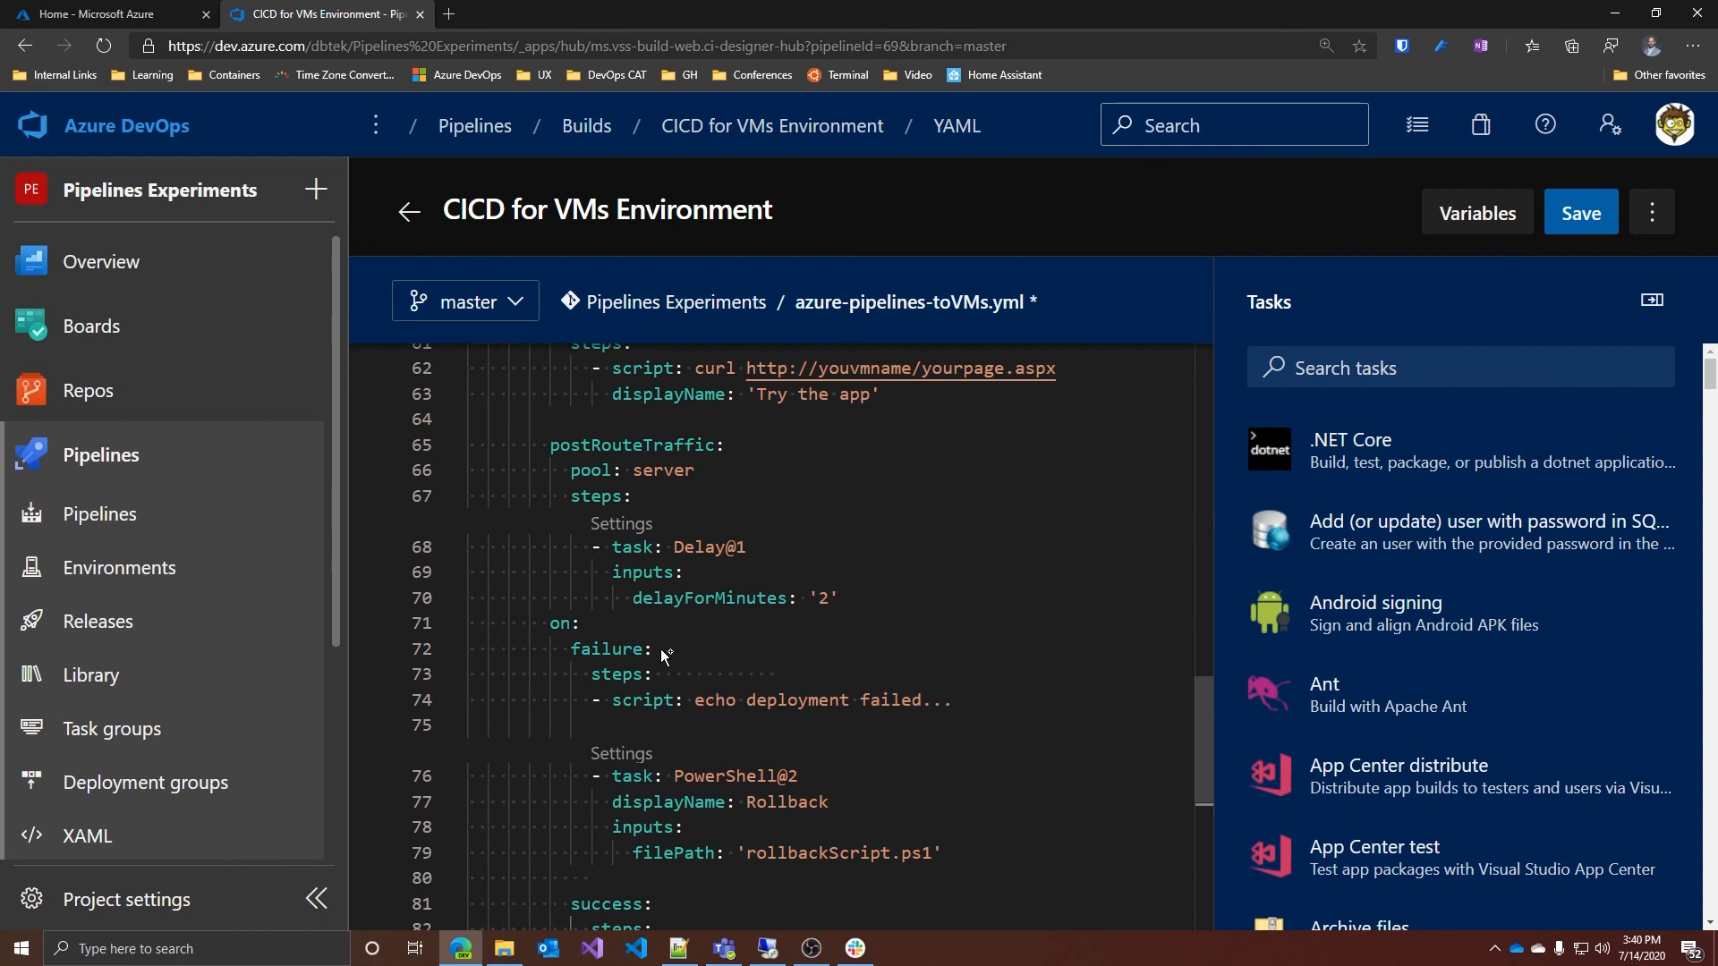
scroll("down", 3)
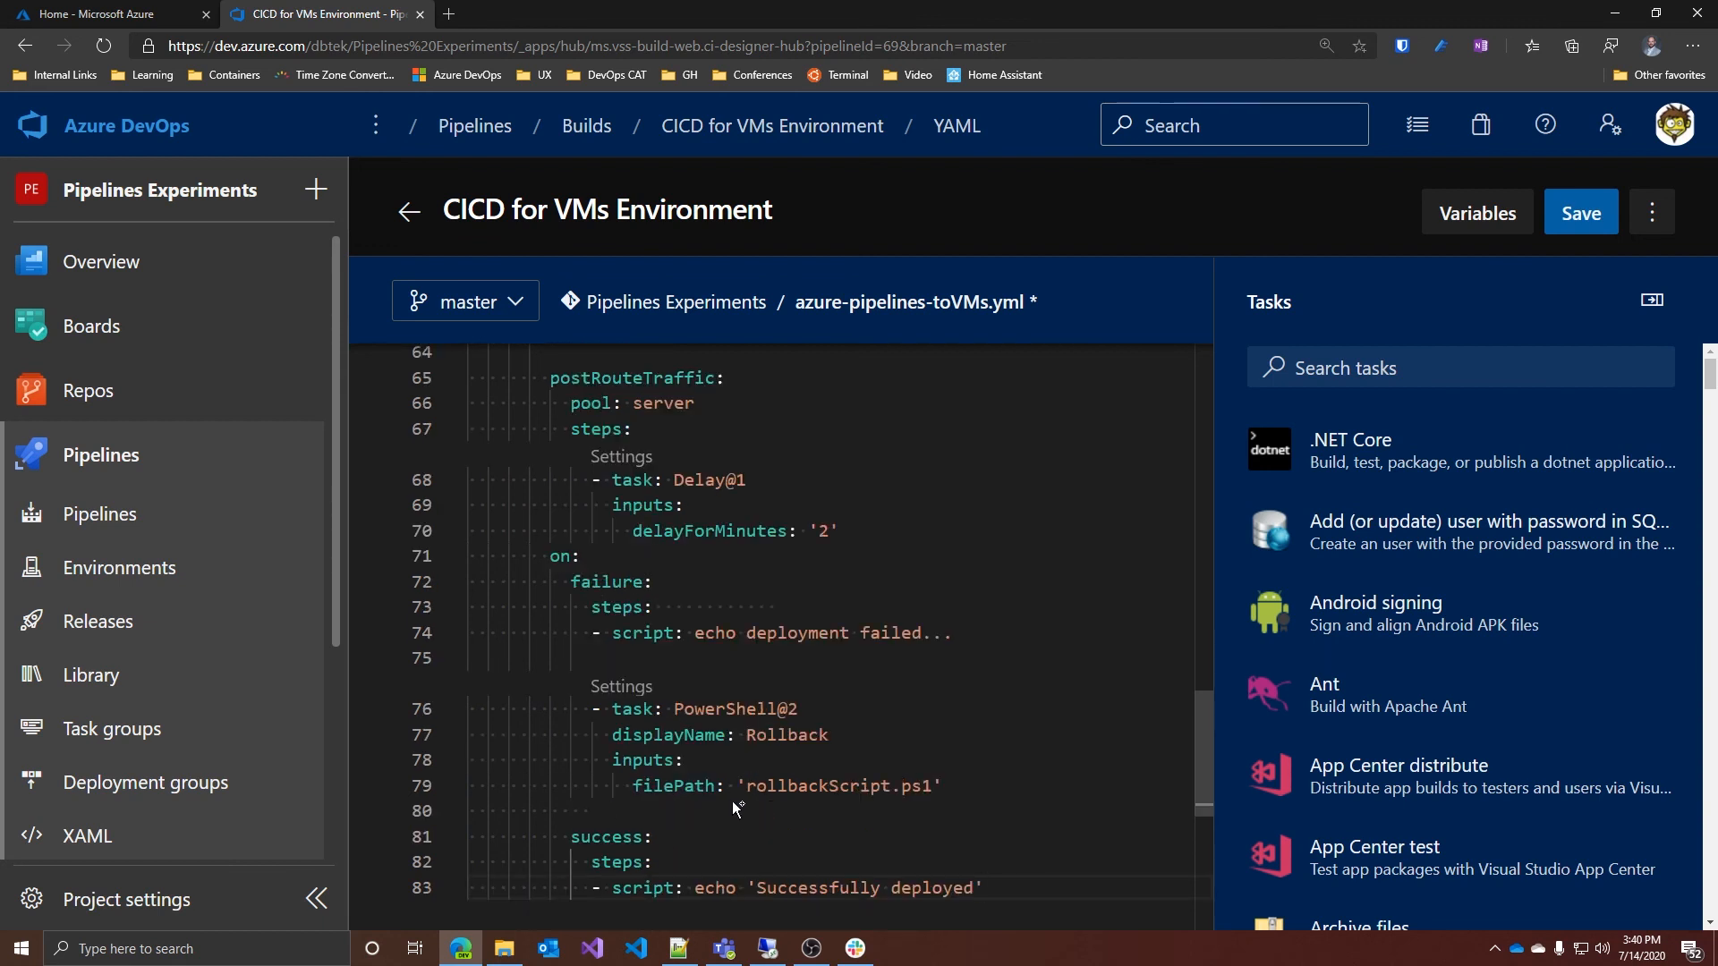